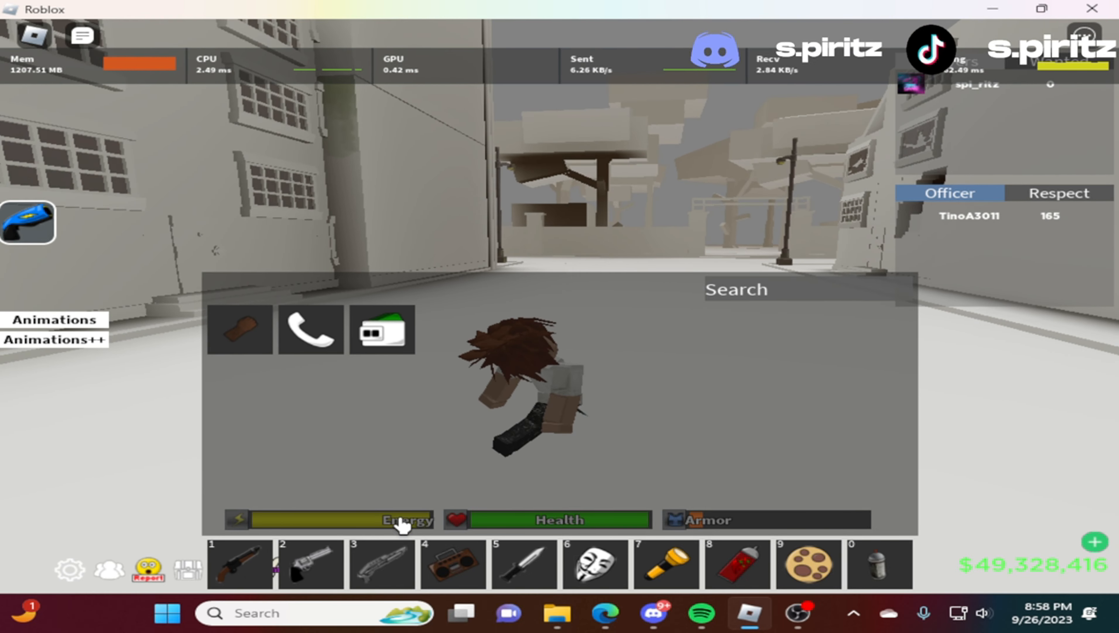
Equip the revolver in the white-textured map, then bring up Discord's tutorial channel.
key(2)
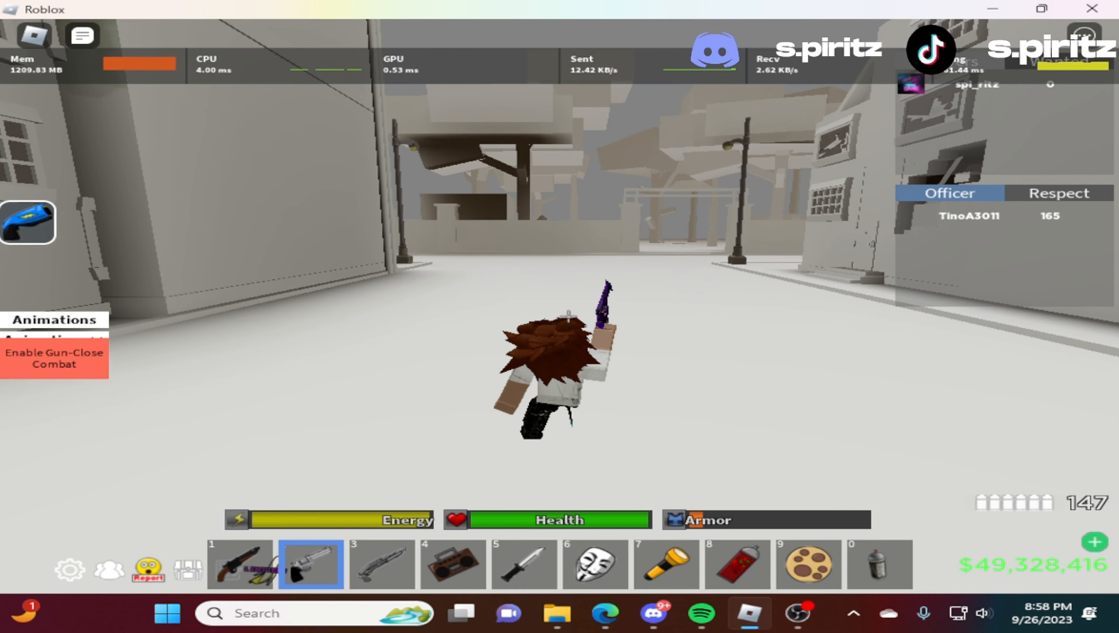
click(394, 564)
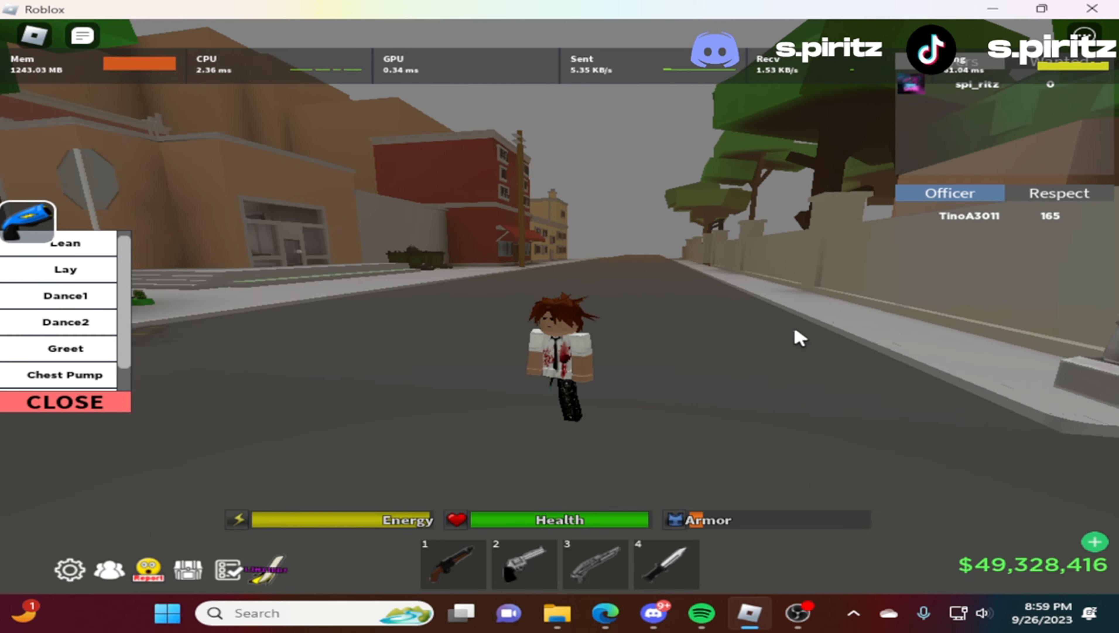
click(666, 564)
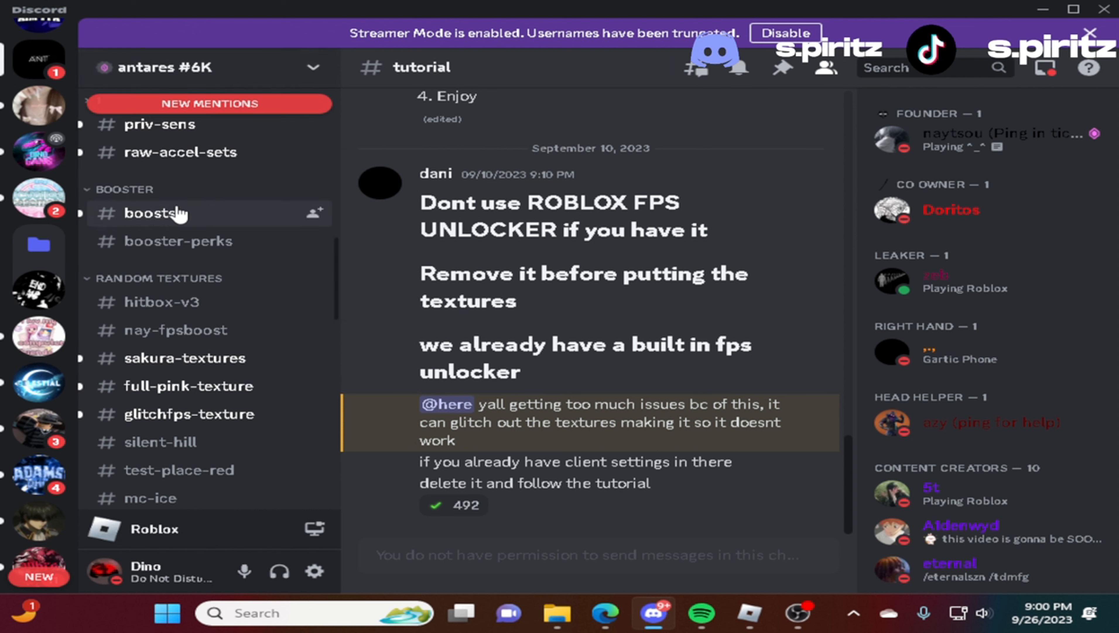
Return to the Roblox game window from Discord.
click(747, 613)
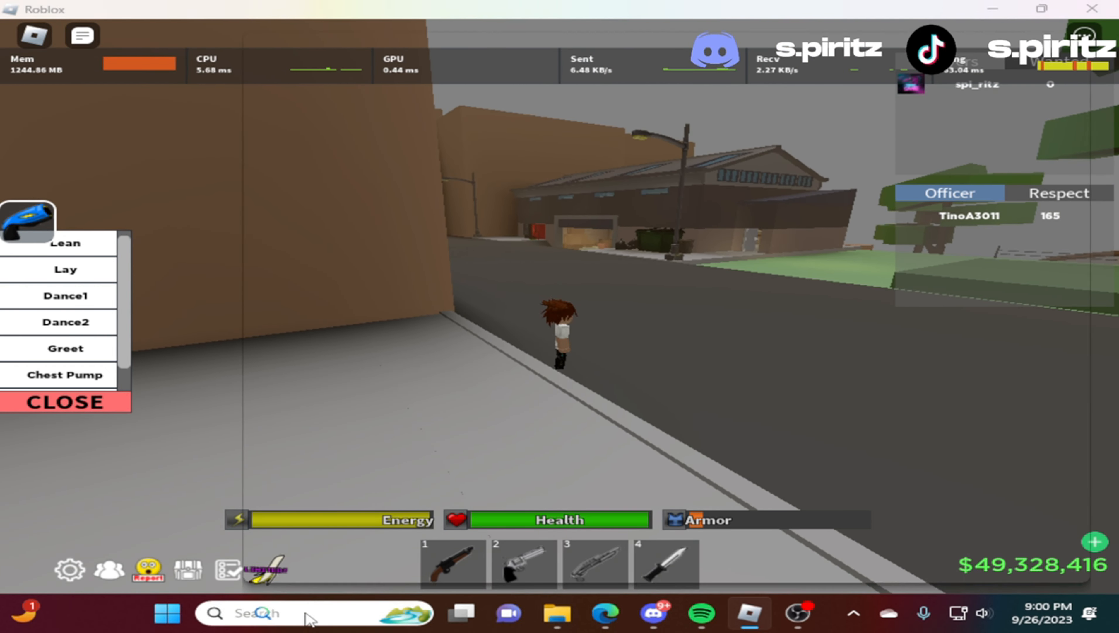
Search Windows for 'Roblox Player' so it appears as the best match.
text(Roblox Player)
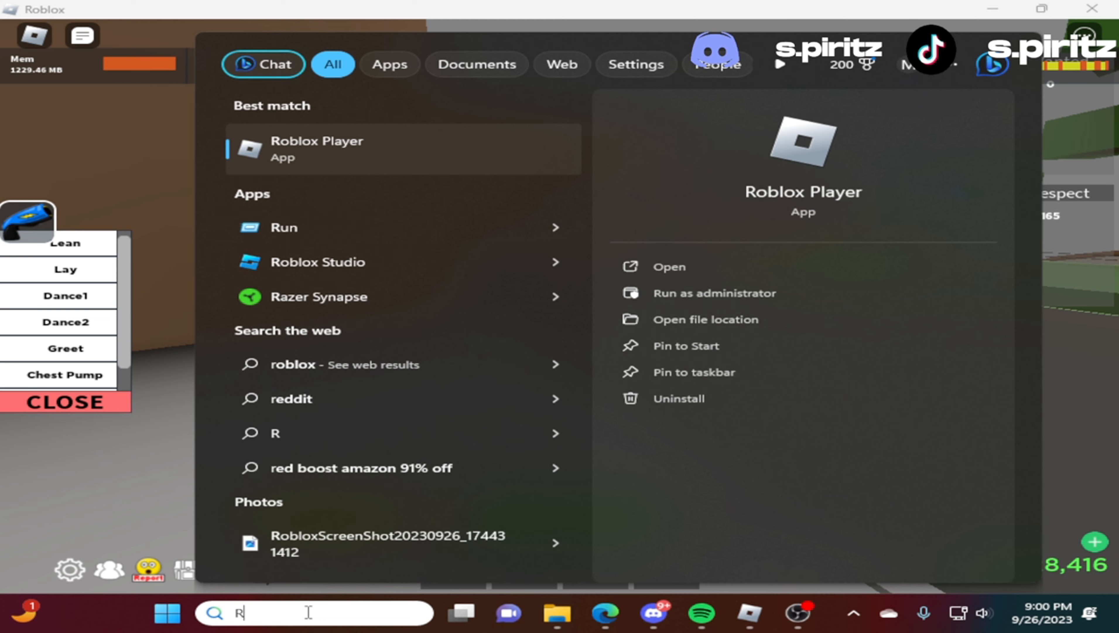
text(oblox Player)
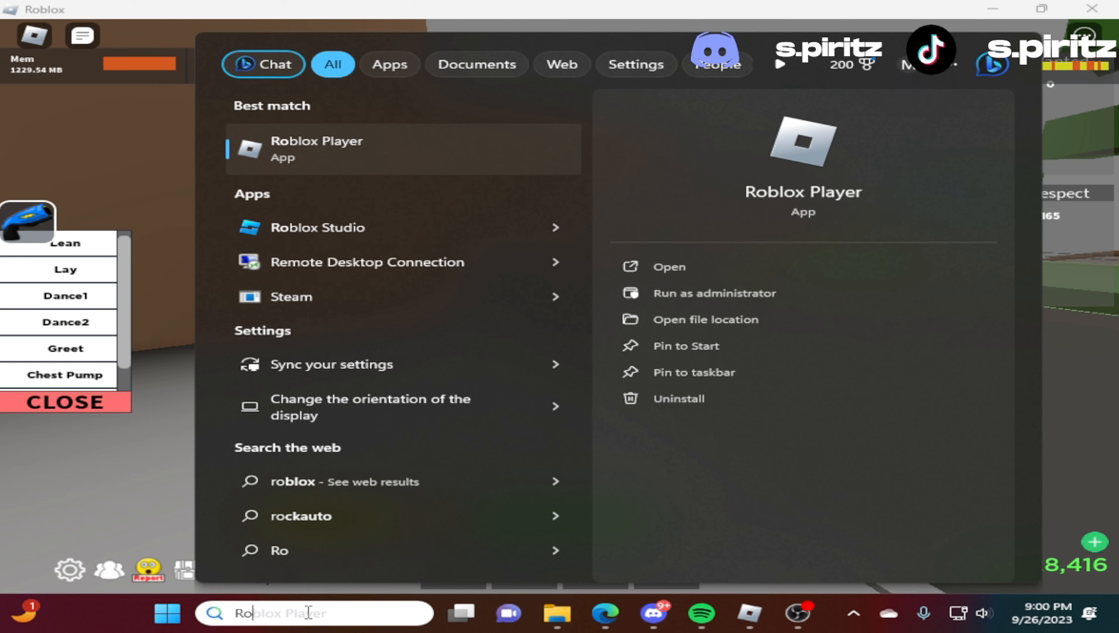
mouse_move(790, 208)
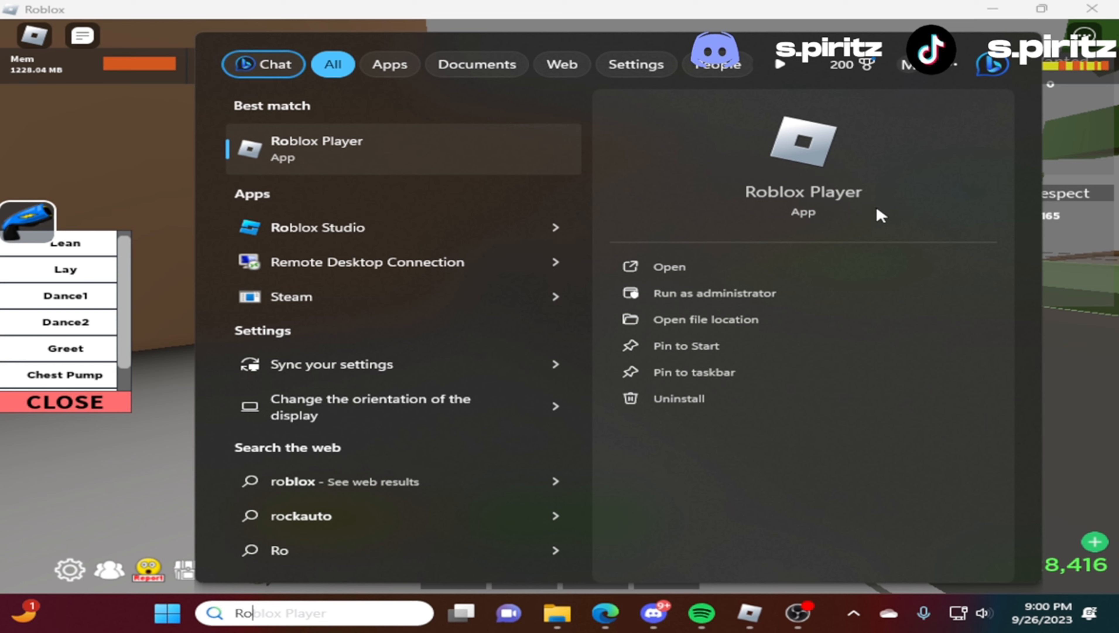
mouse_move(973, 275)
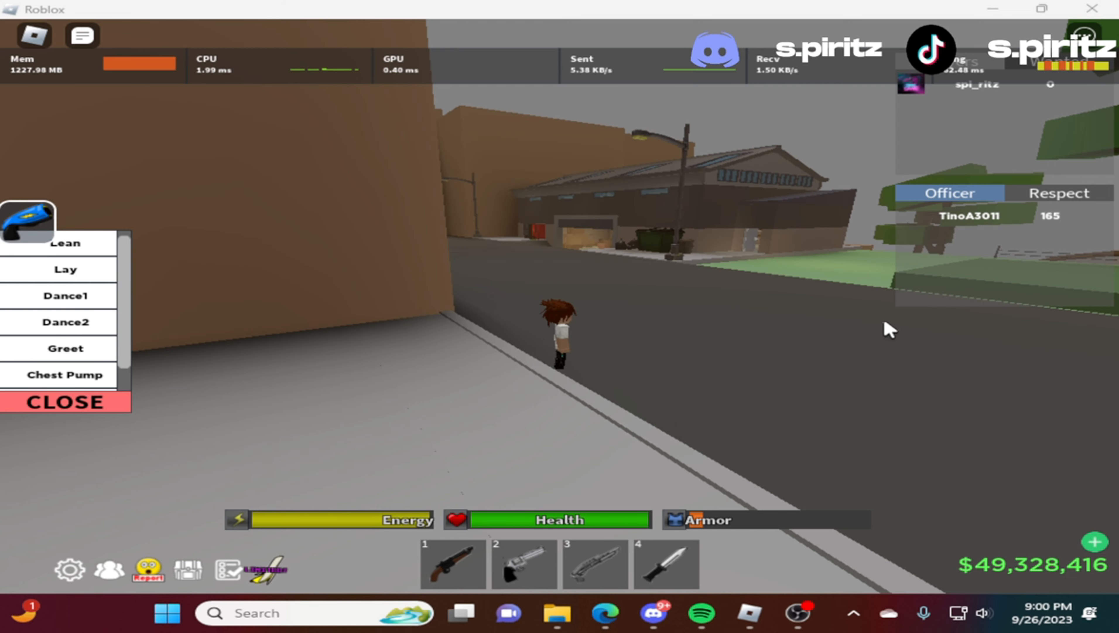
Go to the Roblox Player install location via Open file location.
click(556, 612)
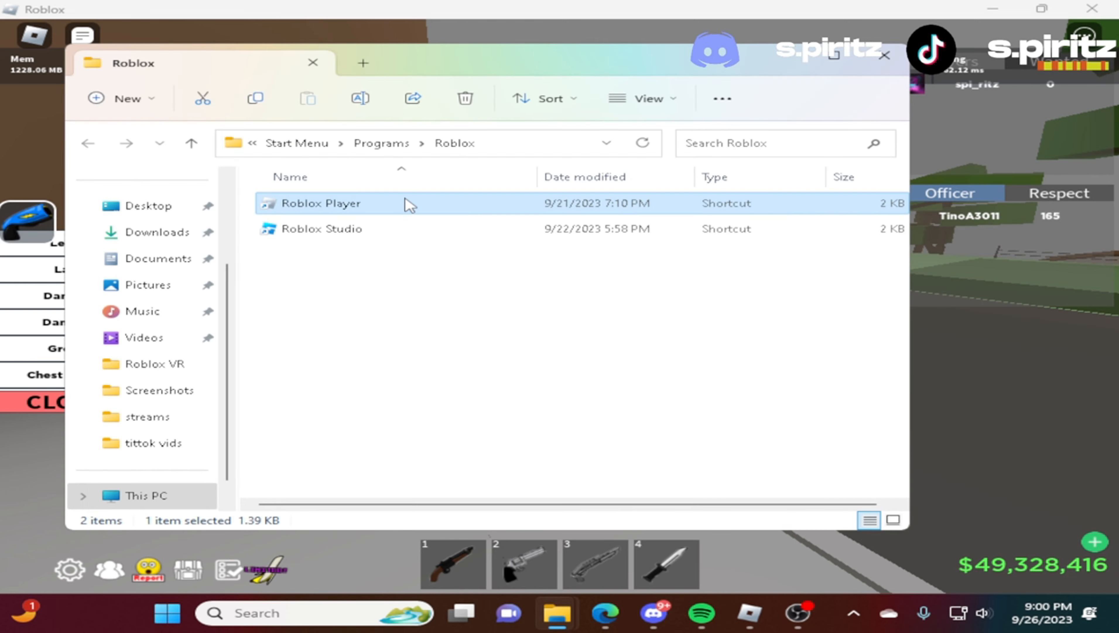
right_click(321, 204)
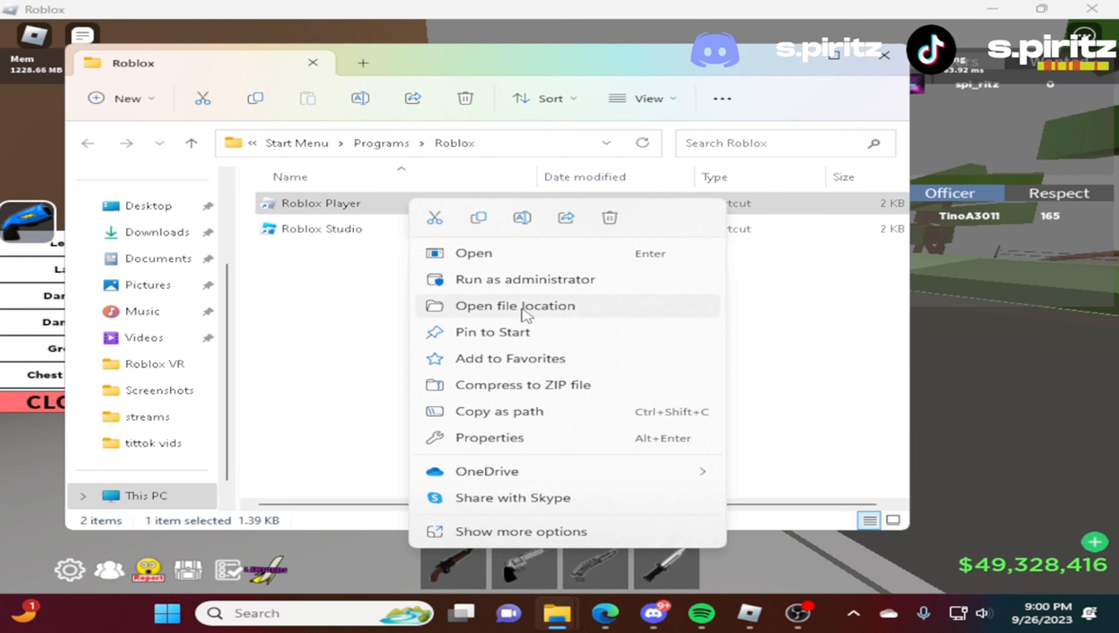
click(514, 306)
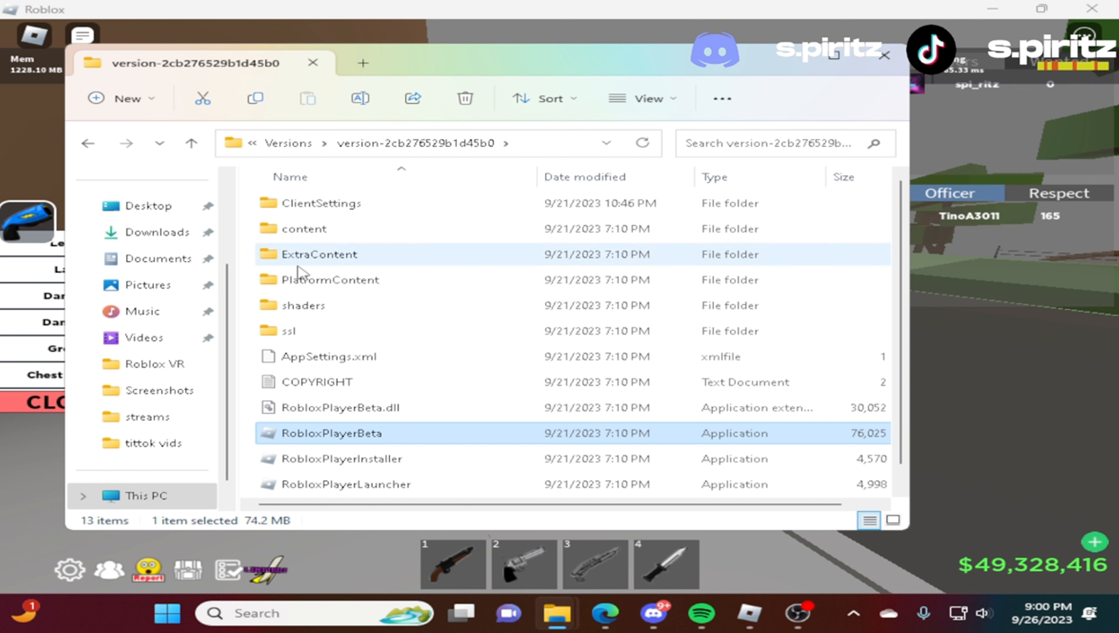
Create a new folder named 'fkowhnghwn' in the version folder, then switch to Discord.
right_click(300, 272)
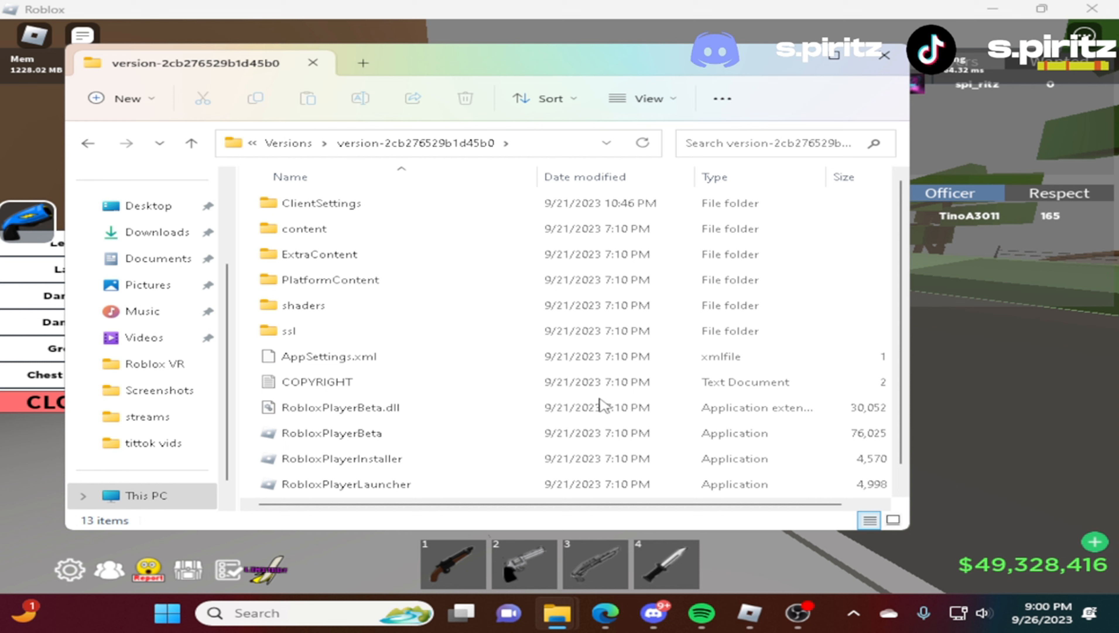
click(127, 97)
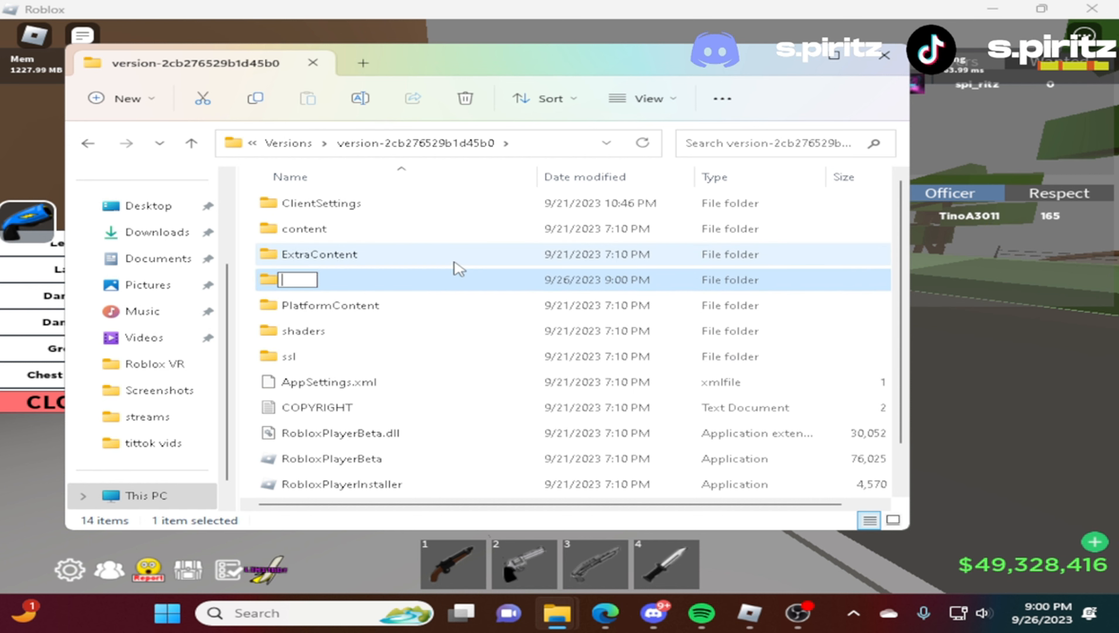
text(fkowhnghwn)
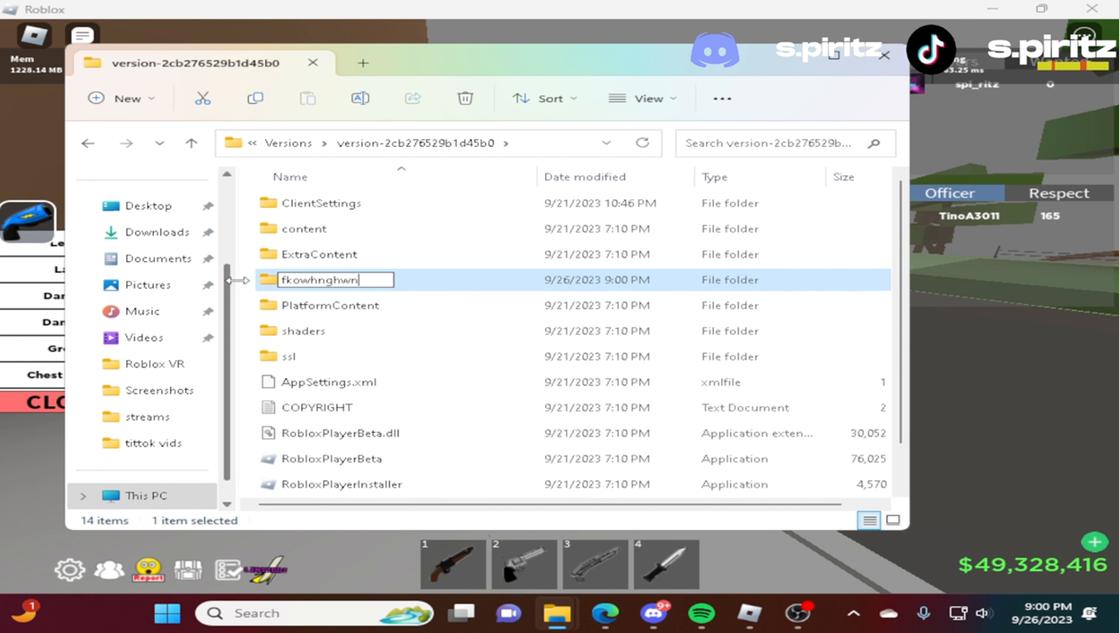
key(Enter)
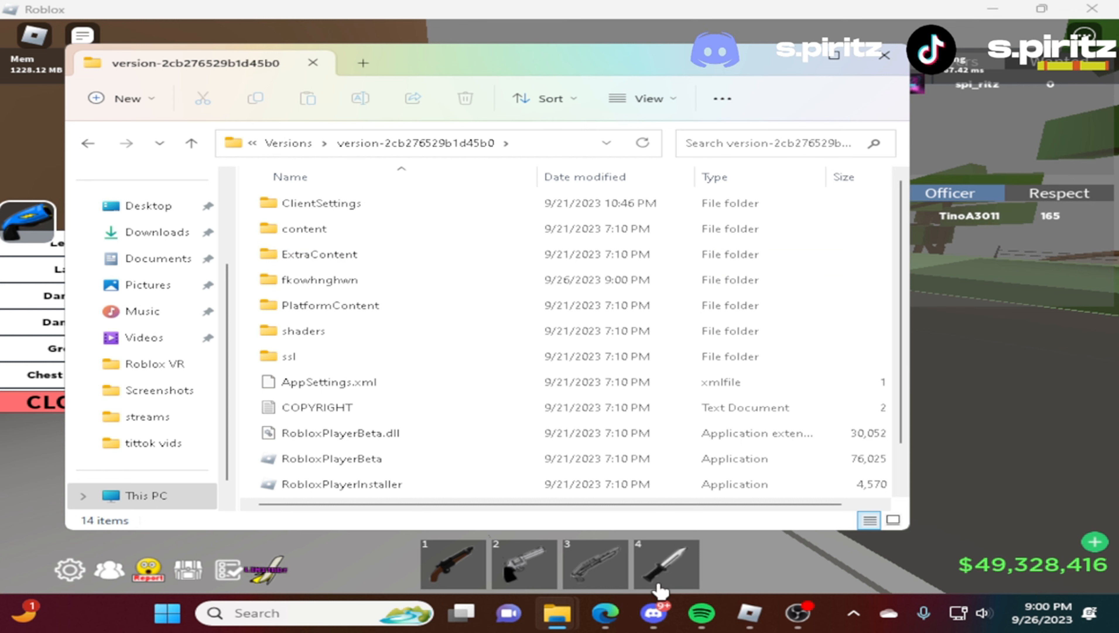
click(331, 304)
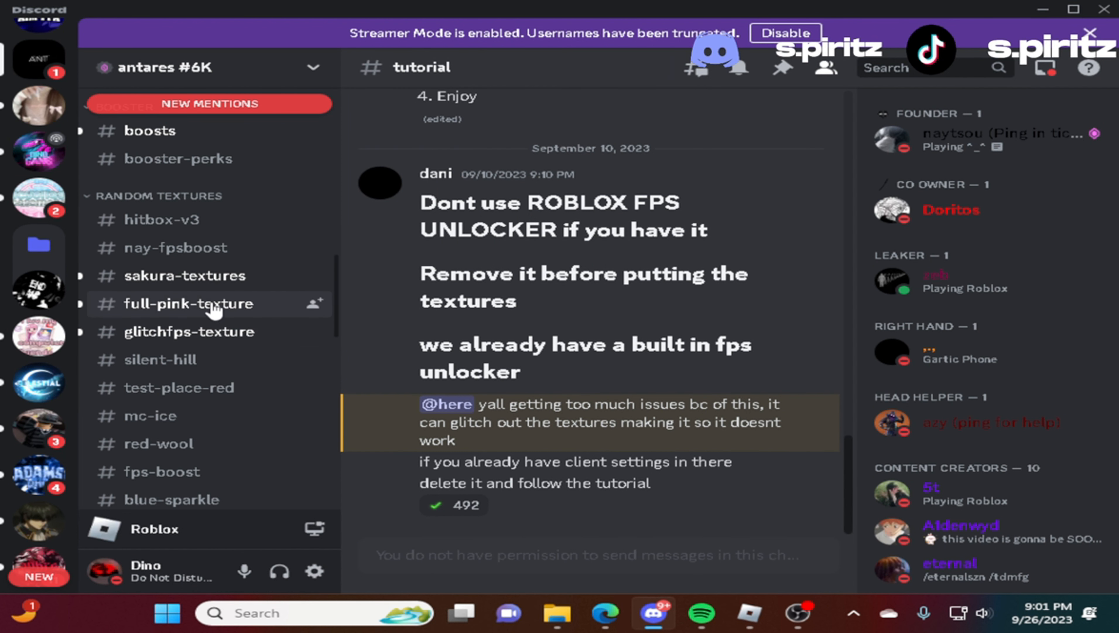
Find the #textures-fps channel and download its ClientAppSettings.json attachment.
scroll(down, 3)
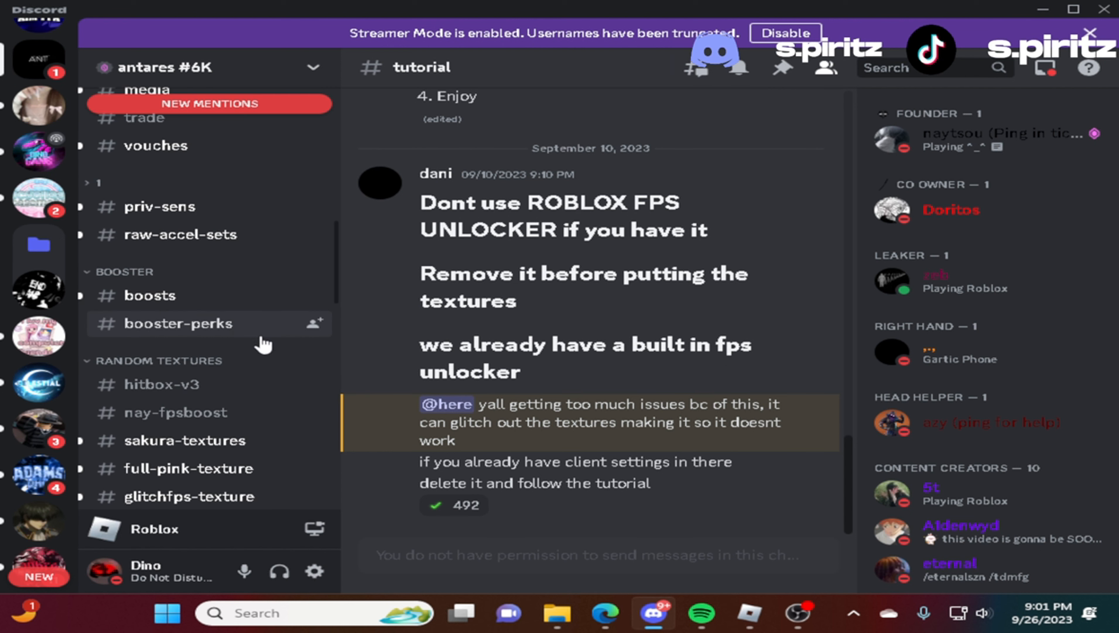
click(164, 389)
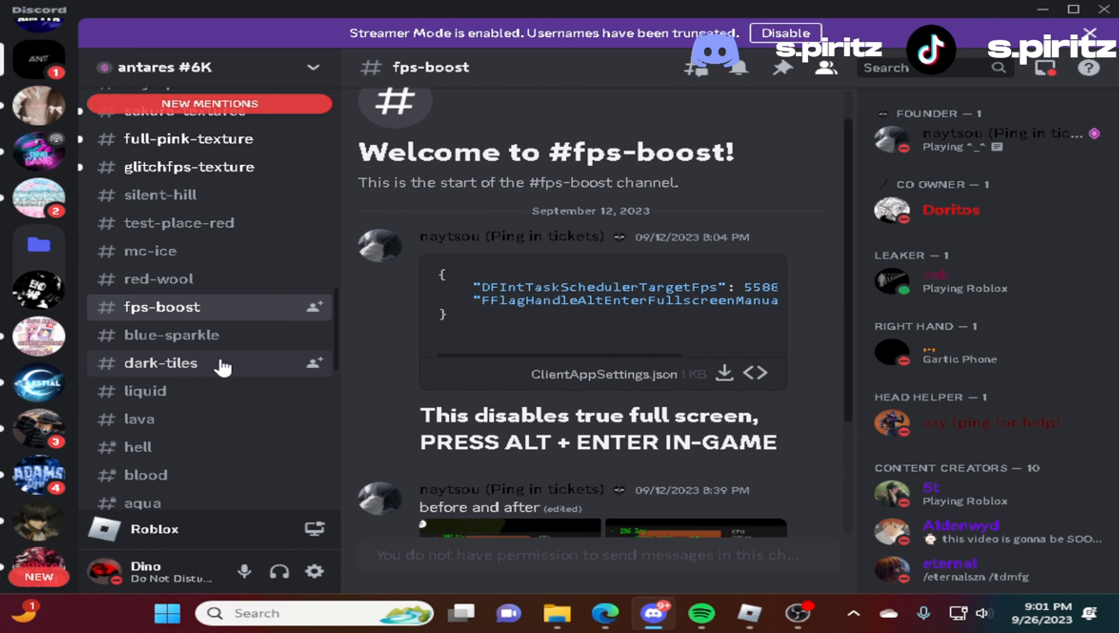
scroll(down, 3)
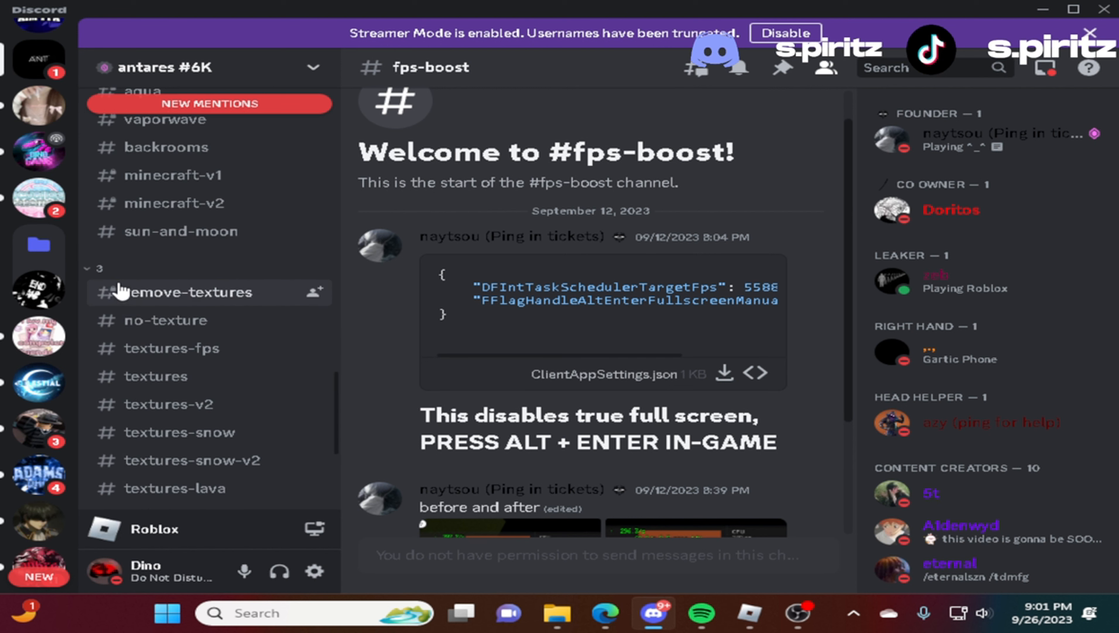
mouse_move(171, 349)
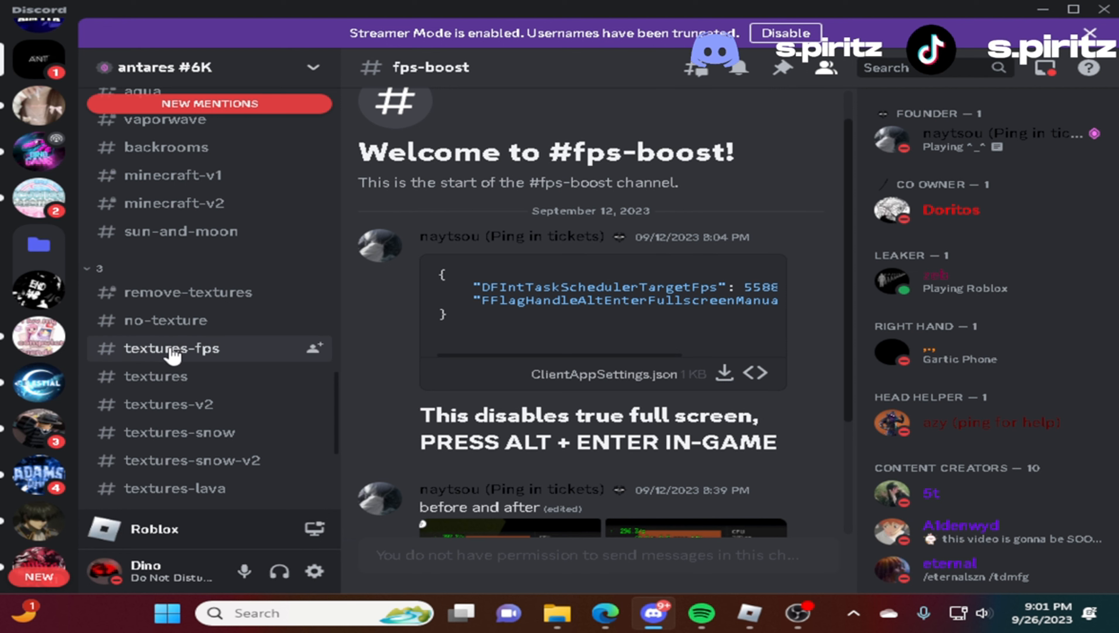
click(173, 349)
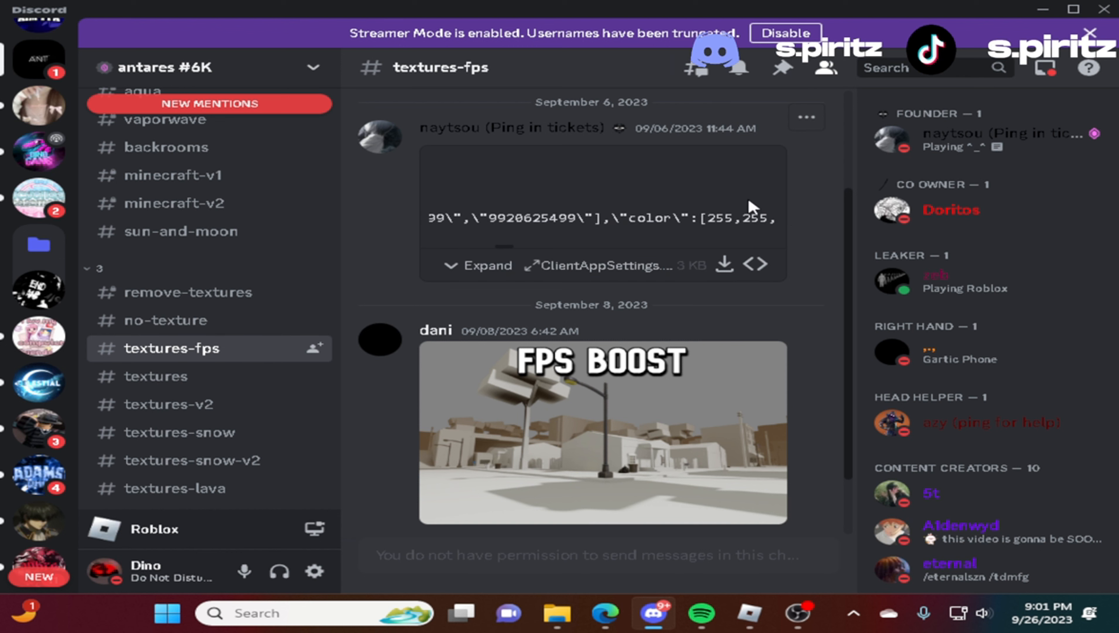
drag(429, 218, 778, 218)
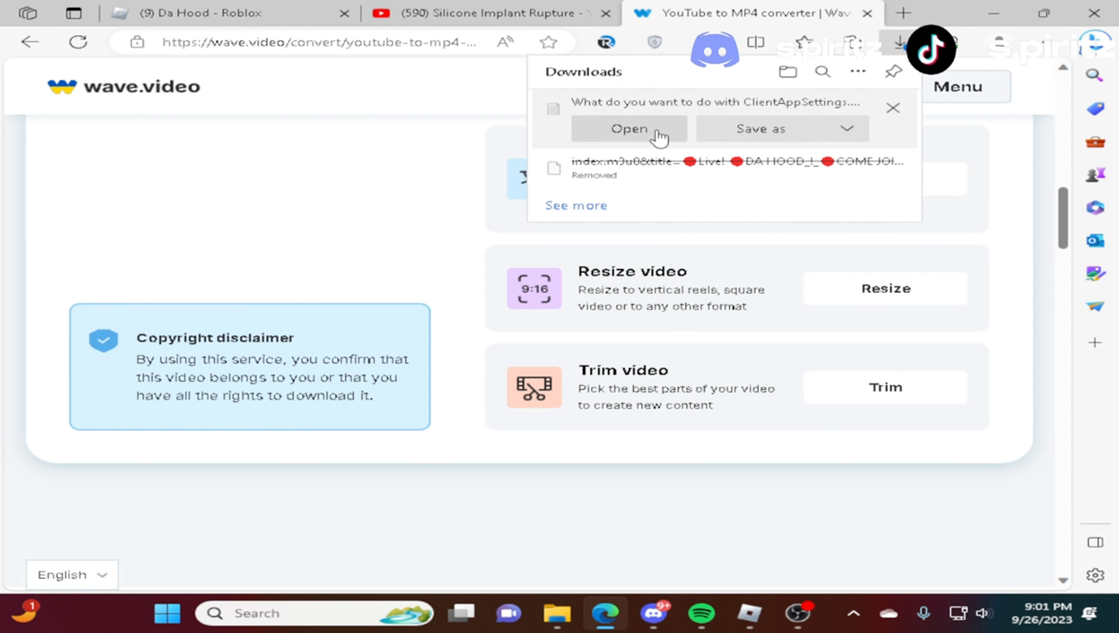
Keep the downloaded ClientAppSettings.json, show it in its folder, then return to the Roblox version folder.
click(629, 128)
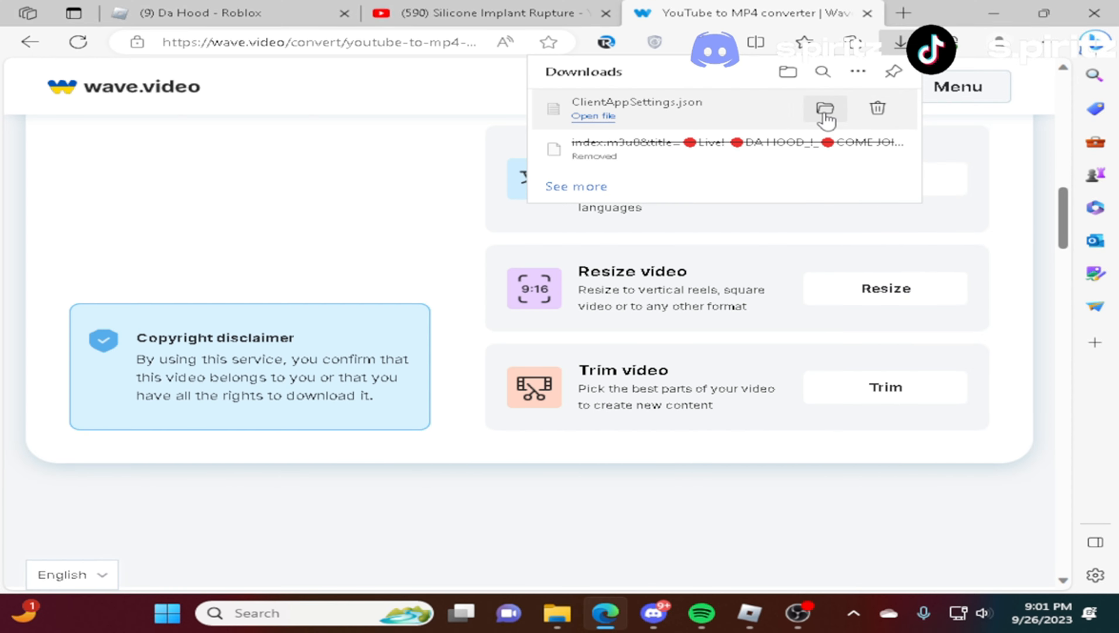
click(825, 109)
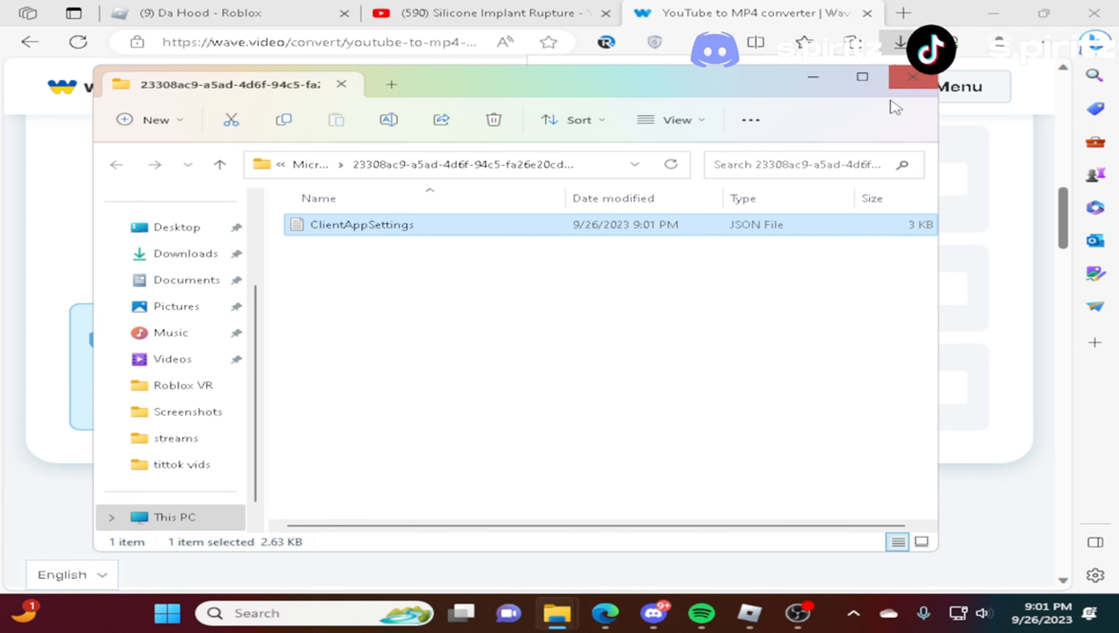
click(911, 76)
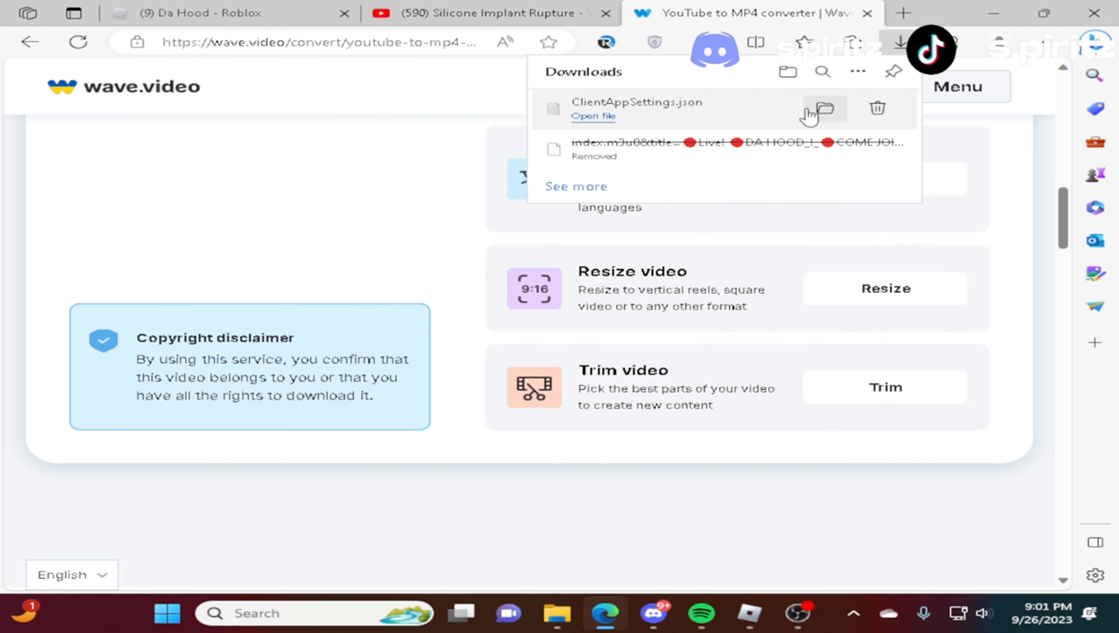
click(826, 108)
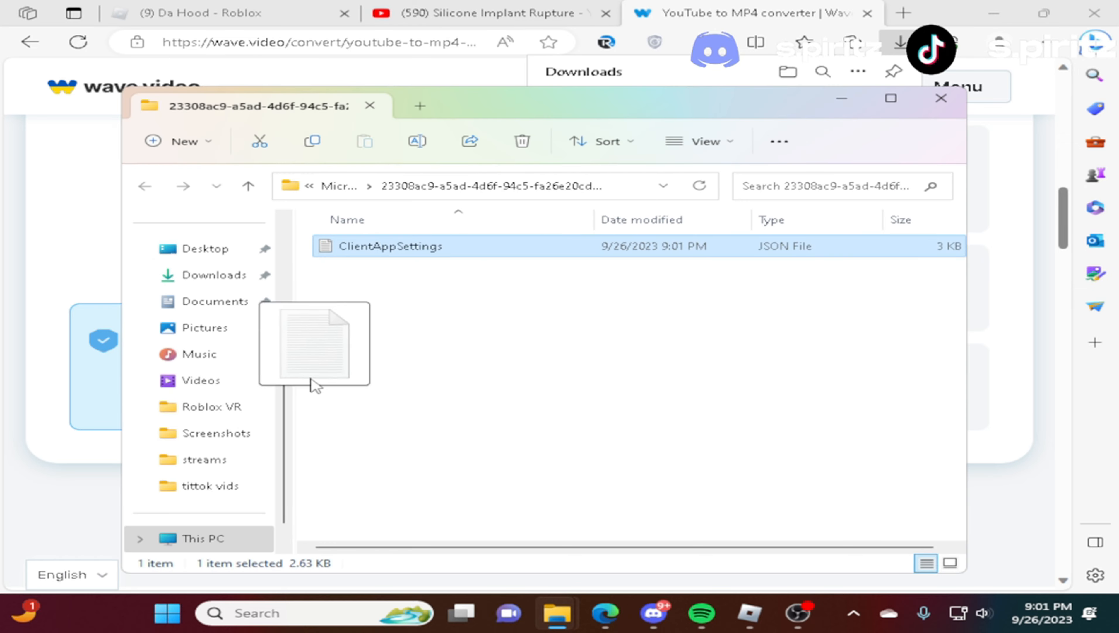
click(522, 140)
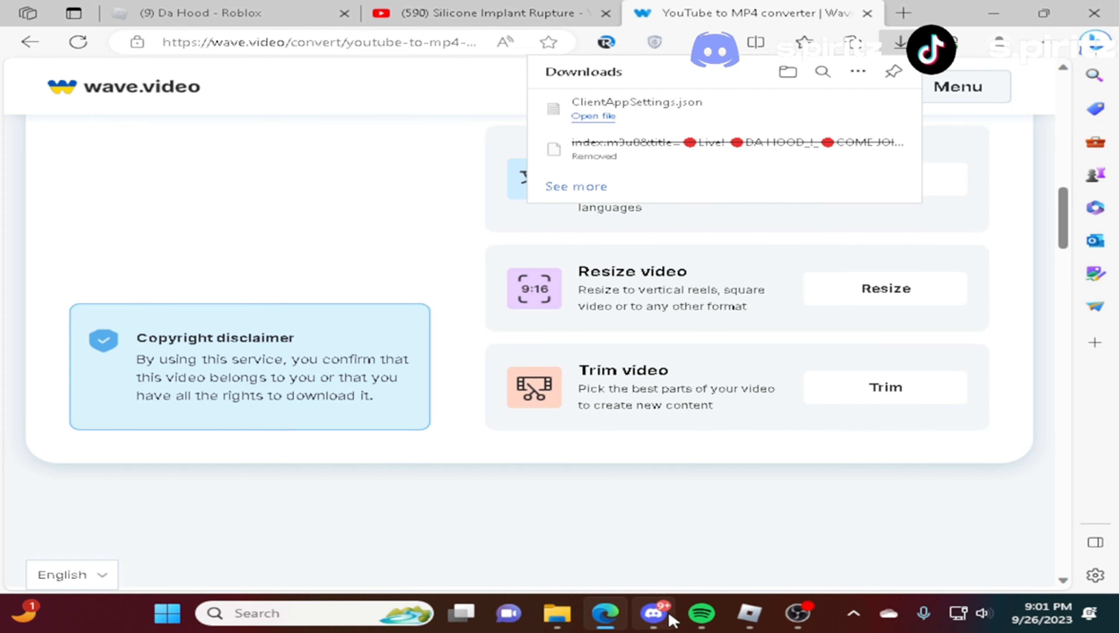
click(556, 612)
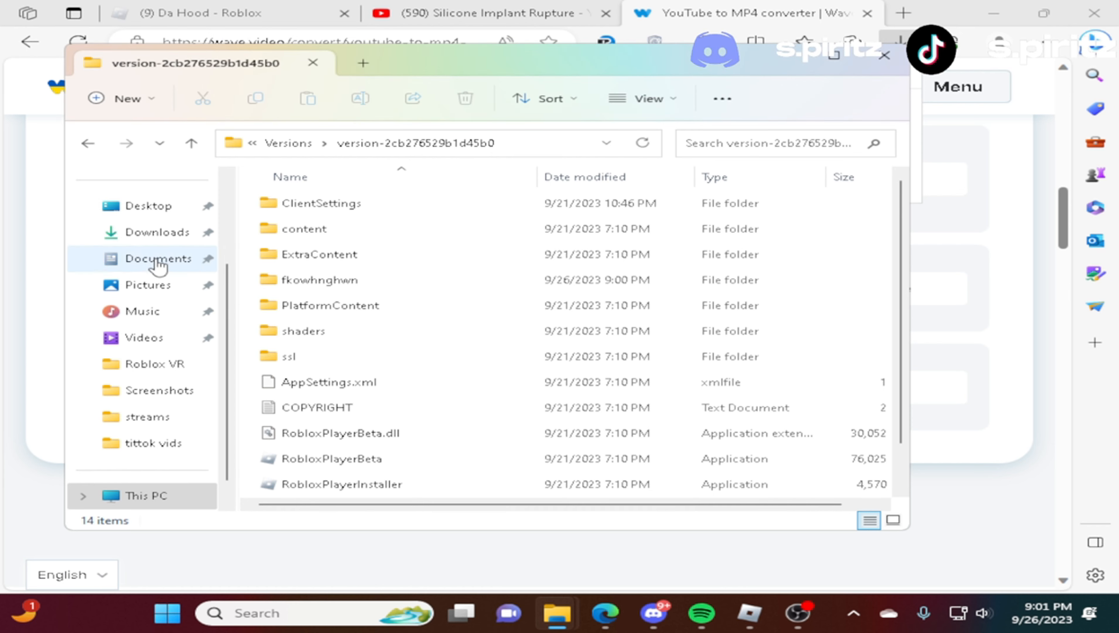
mouse_move(556, 612)
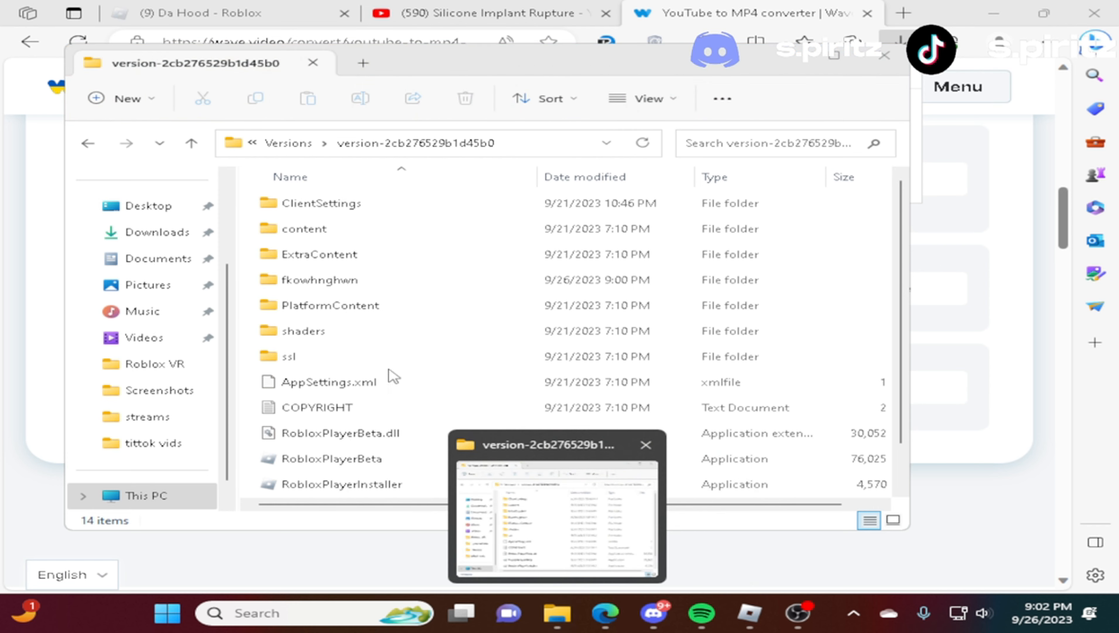
mouse_move(509, 548)
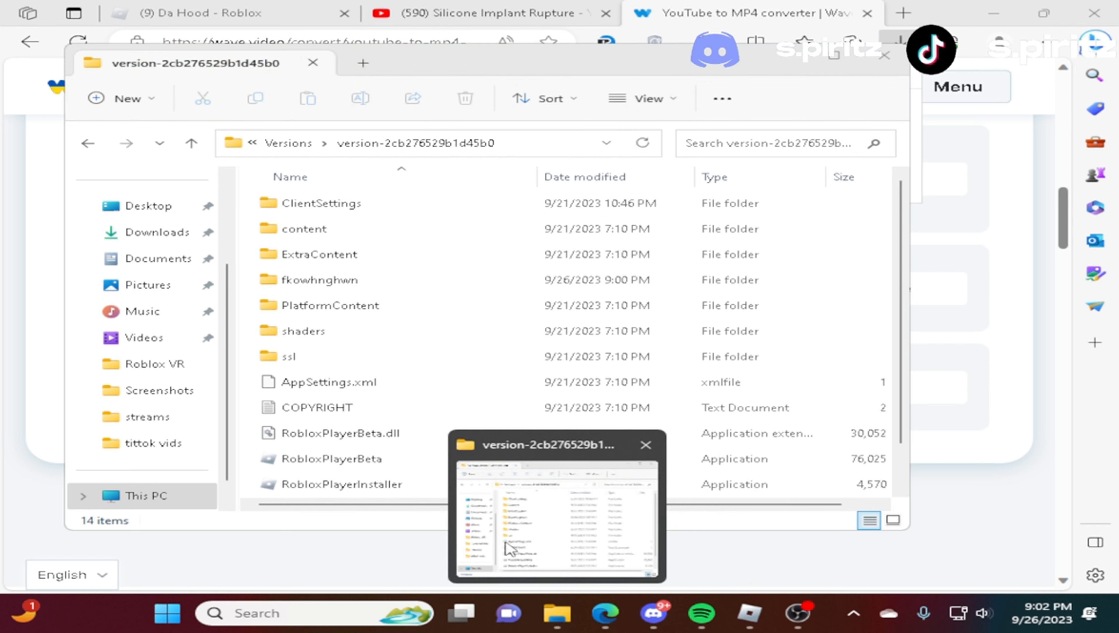
text(new)
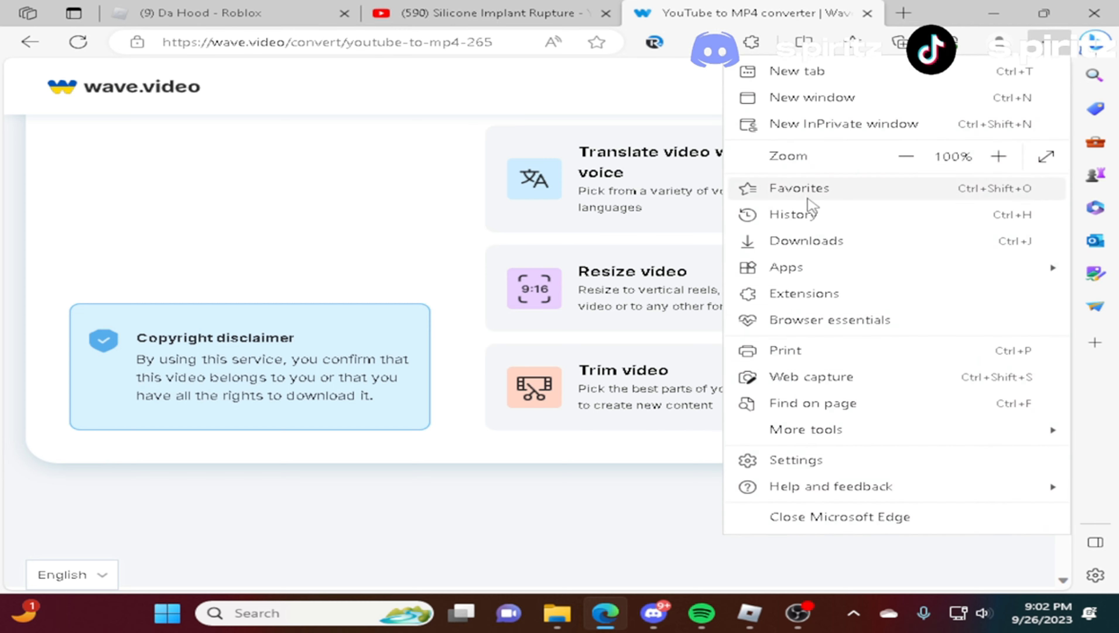
Download the ClientAppSettings attachment again from Discord as ClientAppSettings (1).json.
click(901, 42)
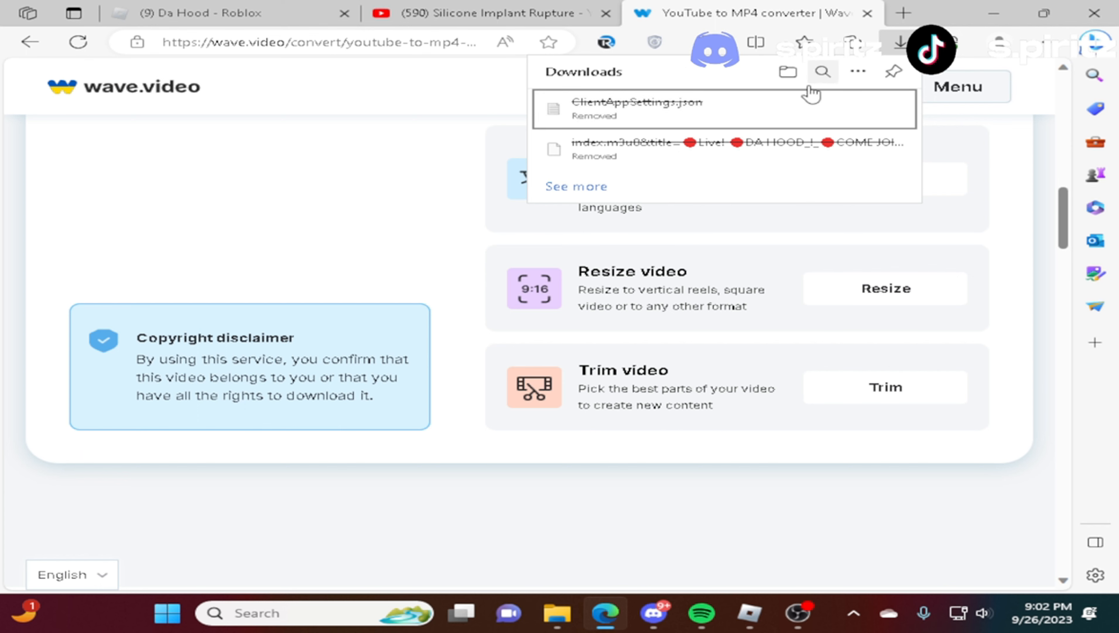
click(652, 612)
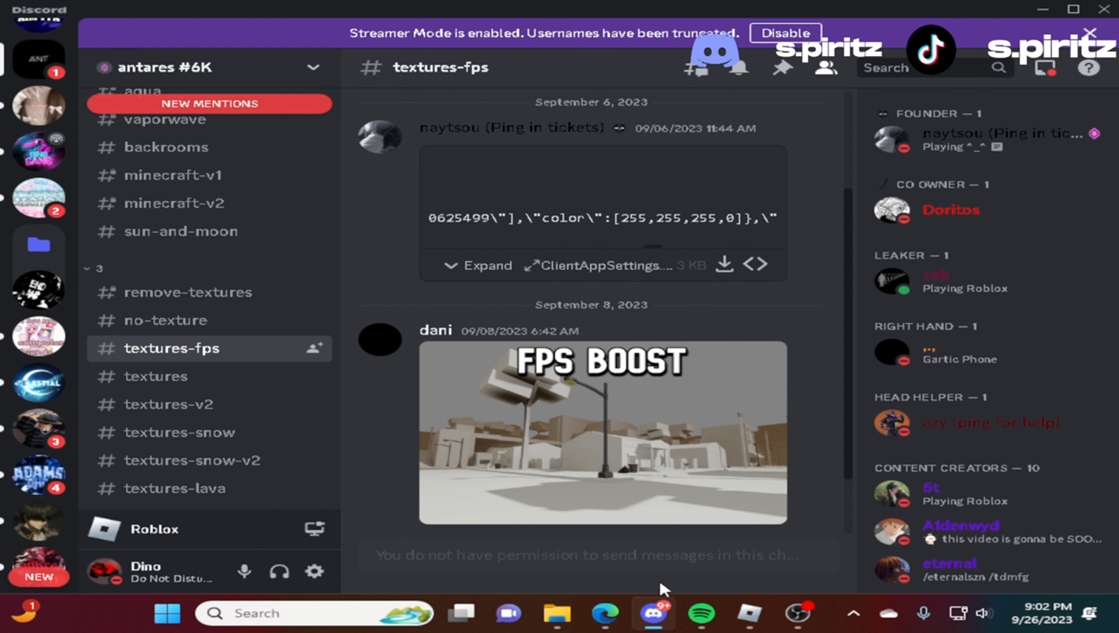
click(605, 612)
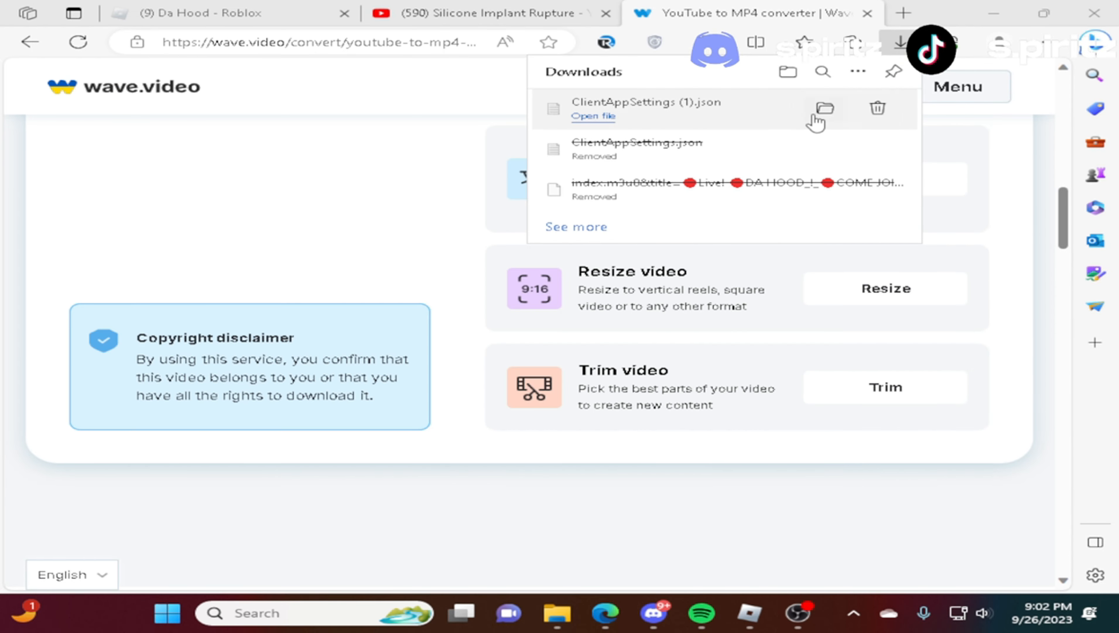
mouse_move(824, 108)
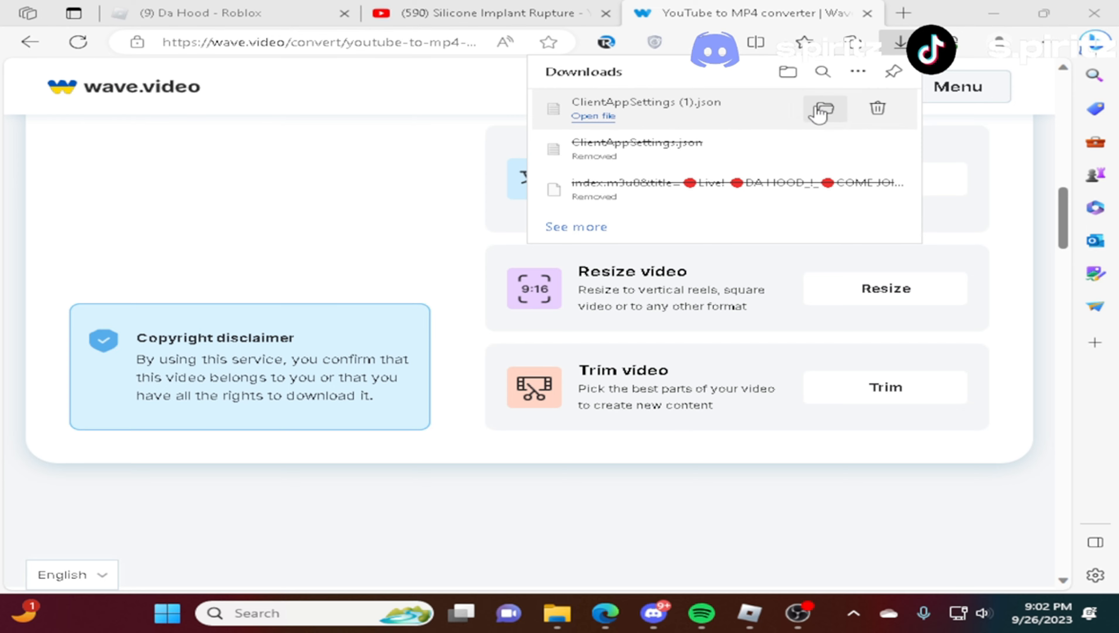
Place Downloads and the version-2cb276529b1d45b0 folder side by side and select ClientSettings.
click(825, 108)
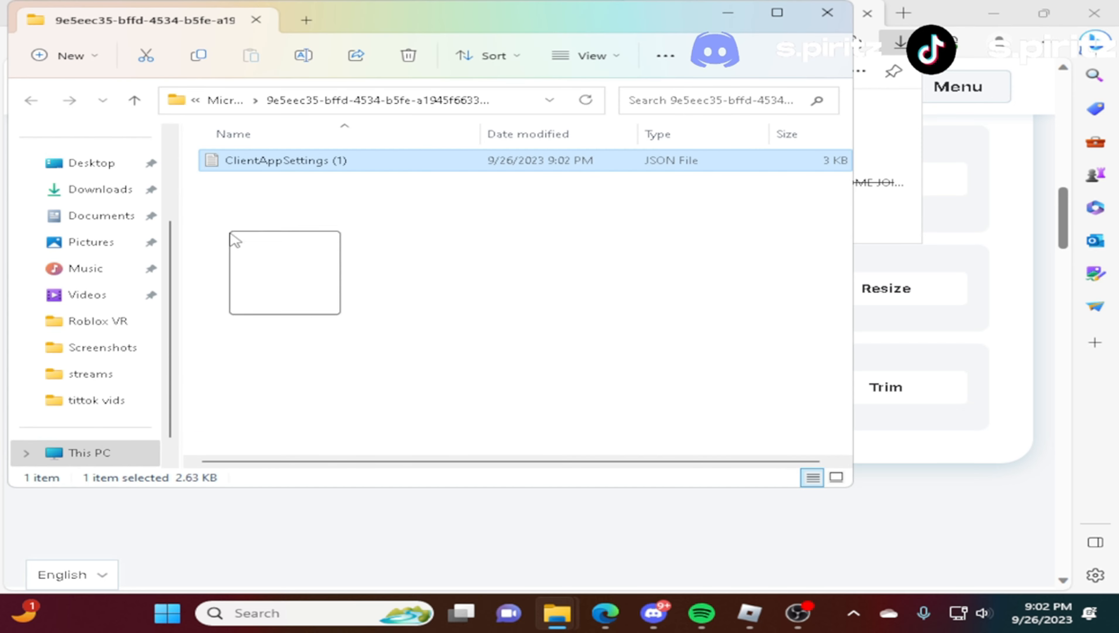
click(407, 55)
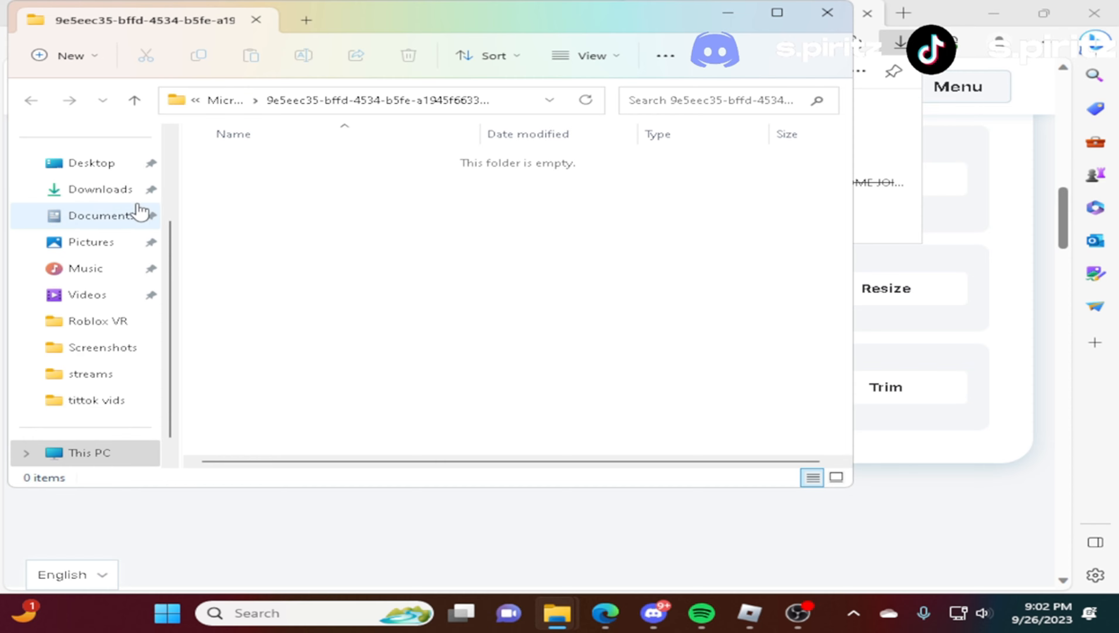
click(102, 189)
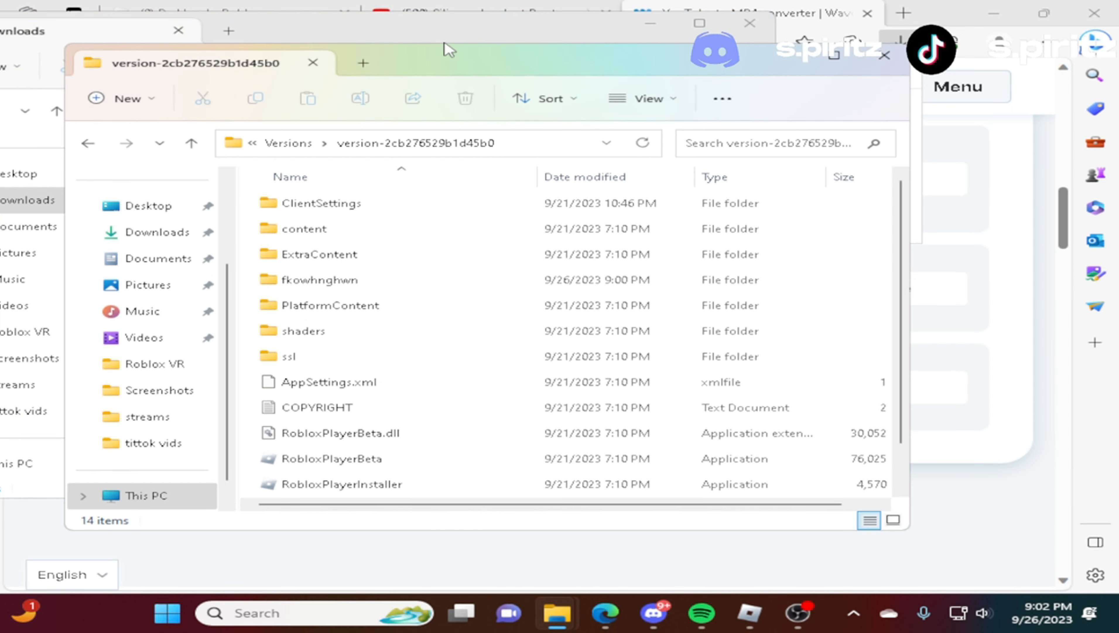
click(415, 143)
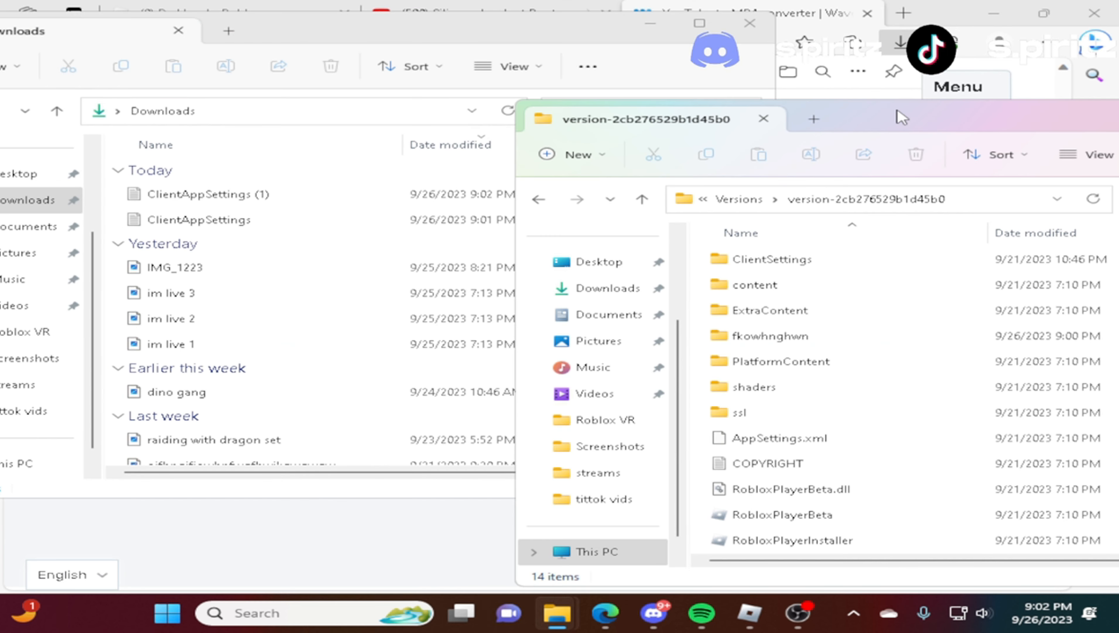
click(207, 219)
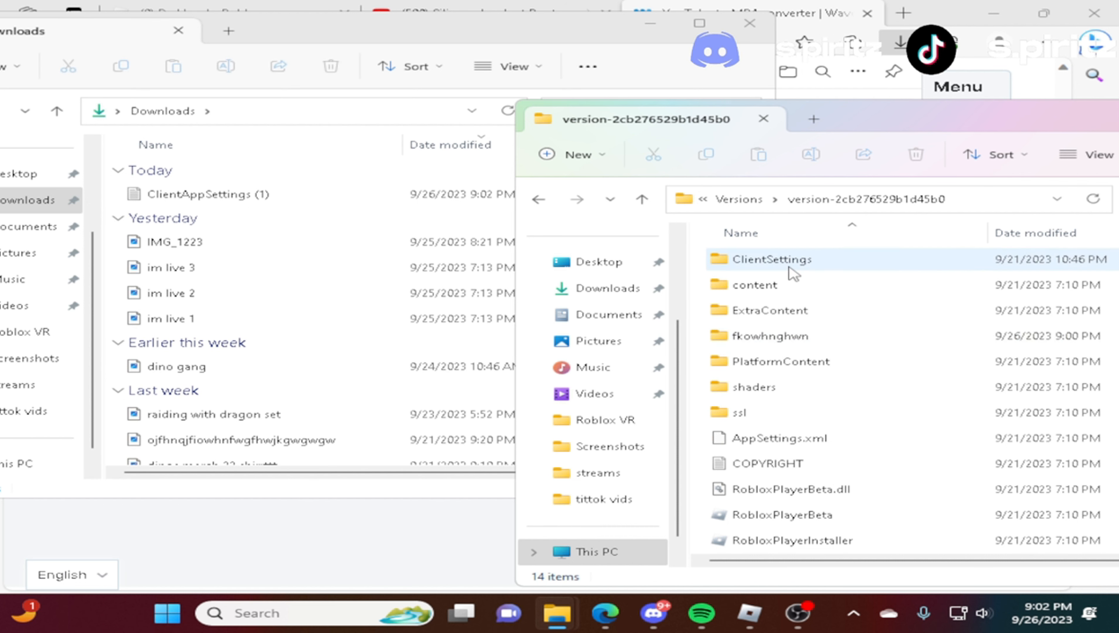
mouse_move(769, 258)
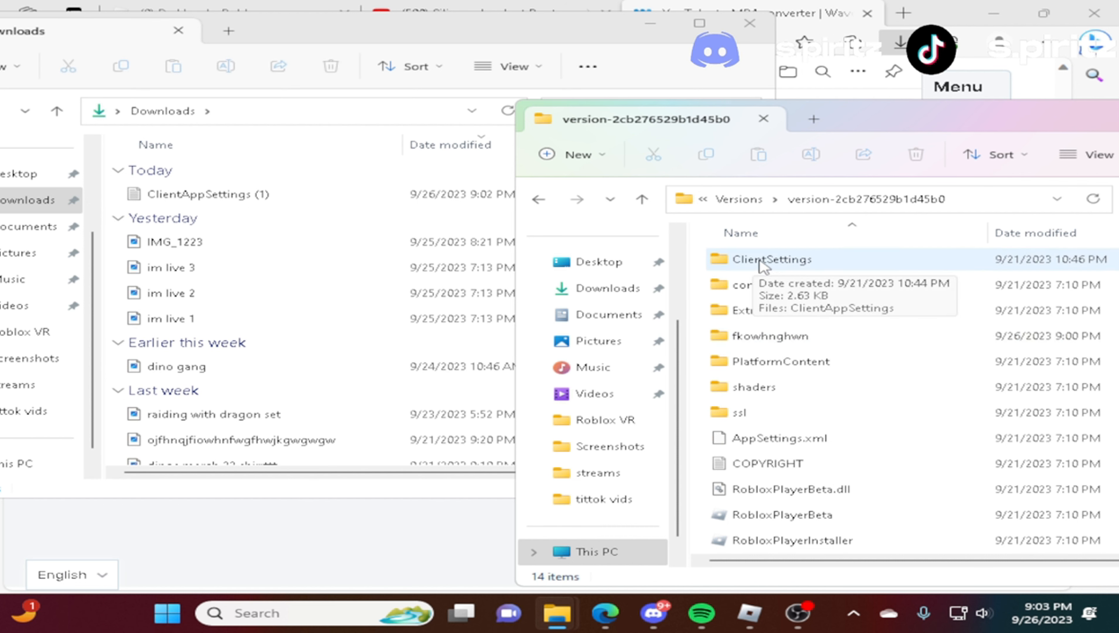
click(773, 259)
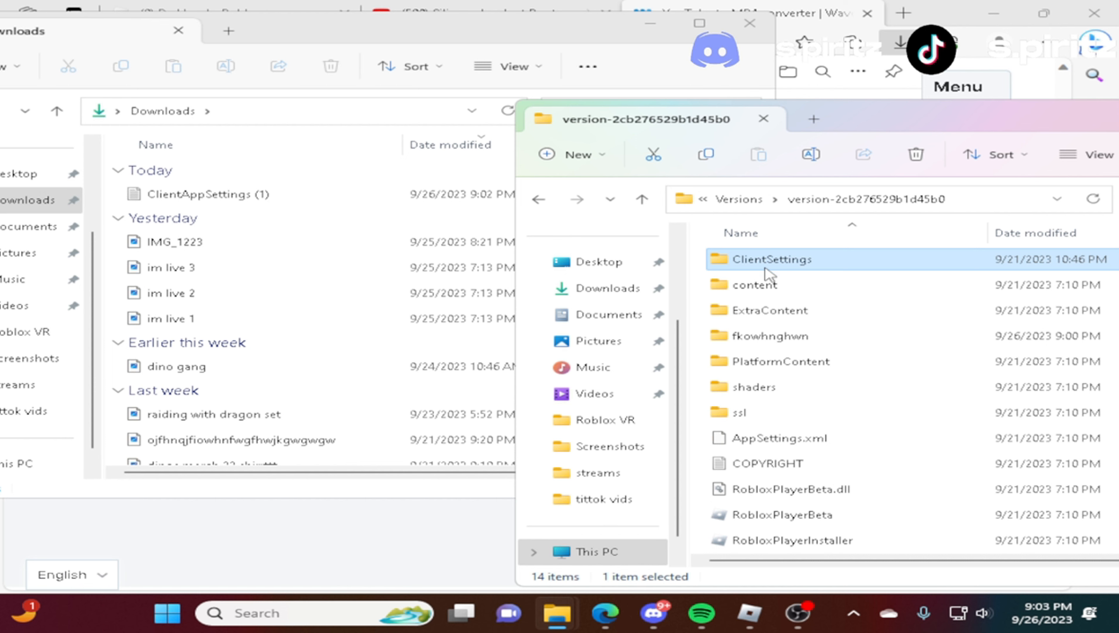
Rename the fkowhnghwn folder to ClientSettings.
right_click(767, 258)
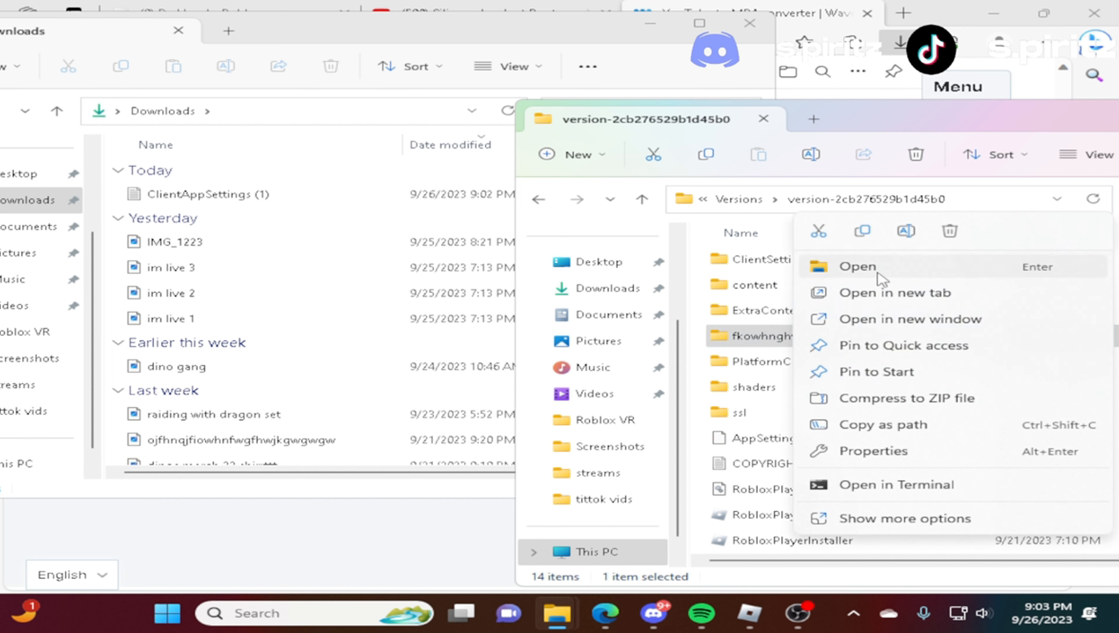
mouse_move(863, 230)
text(C)
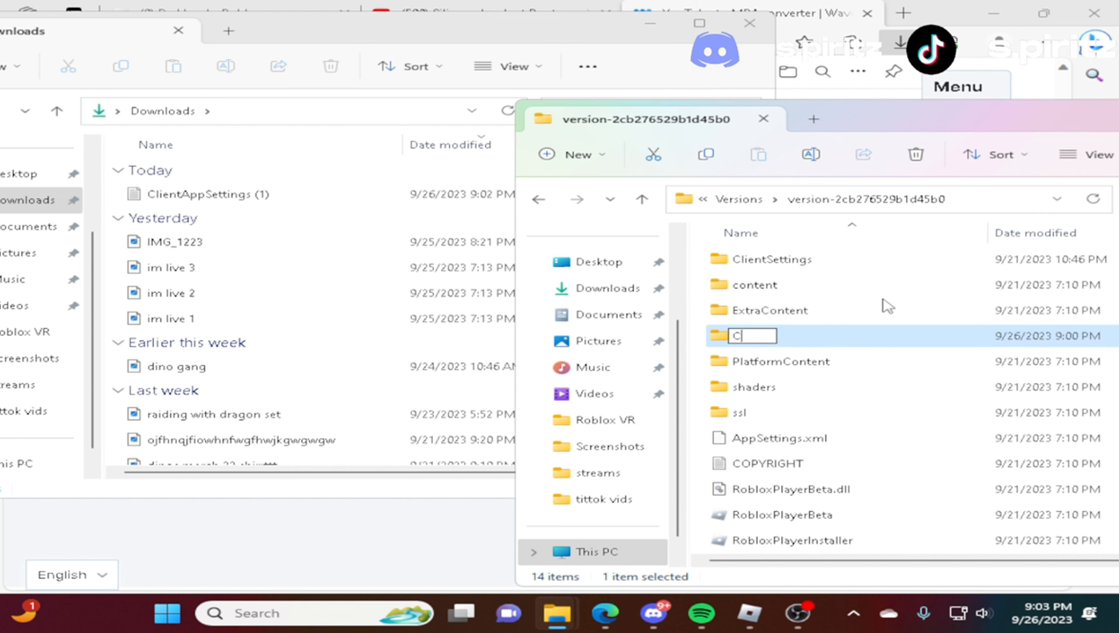
text(lientSe)
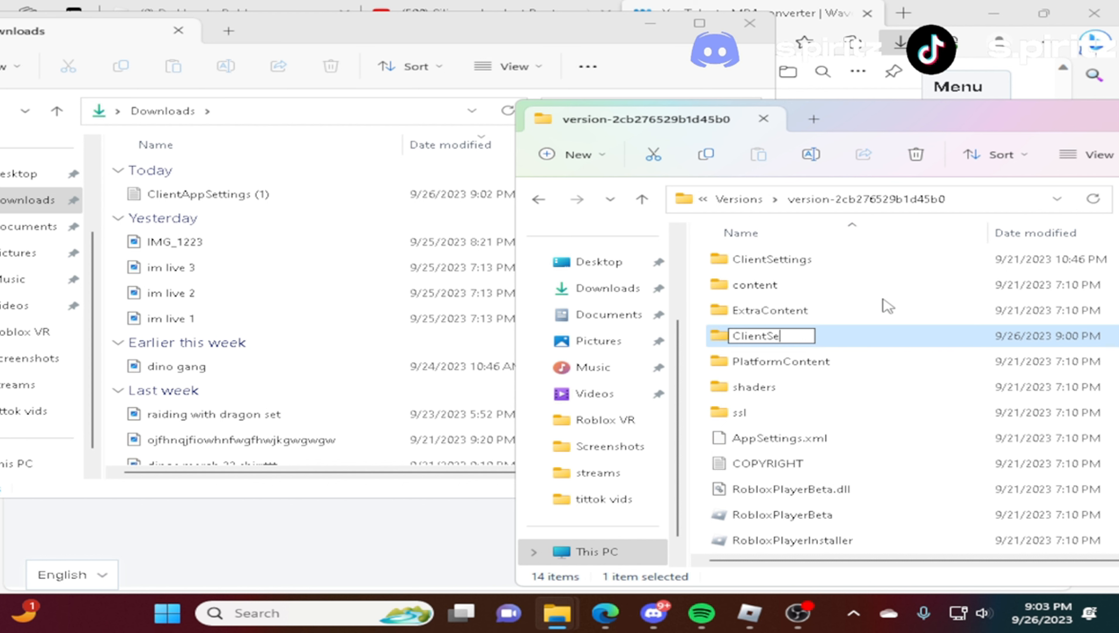
text(ttings)
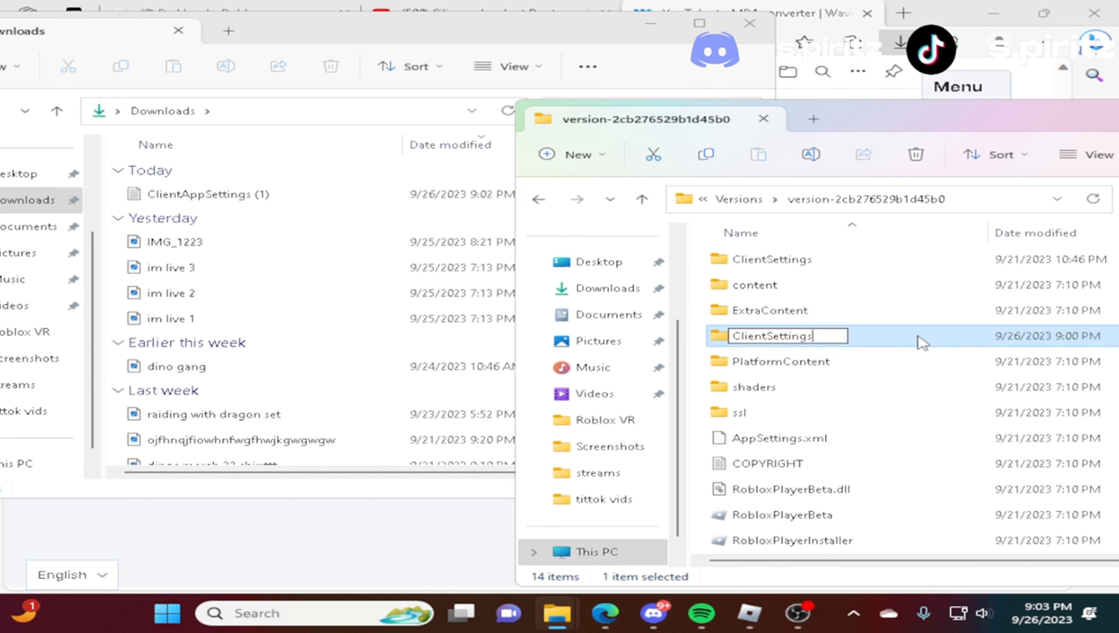
text(fkowhnghwn)
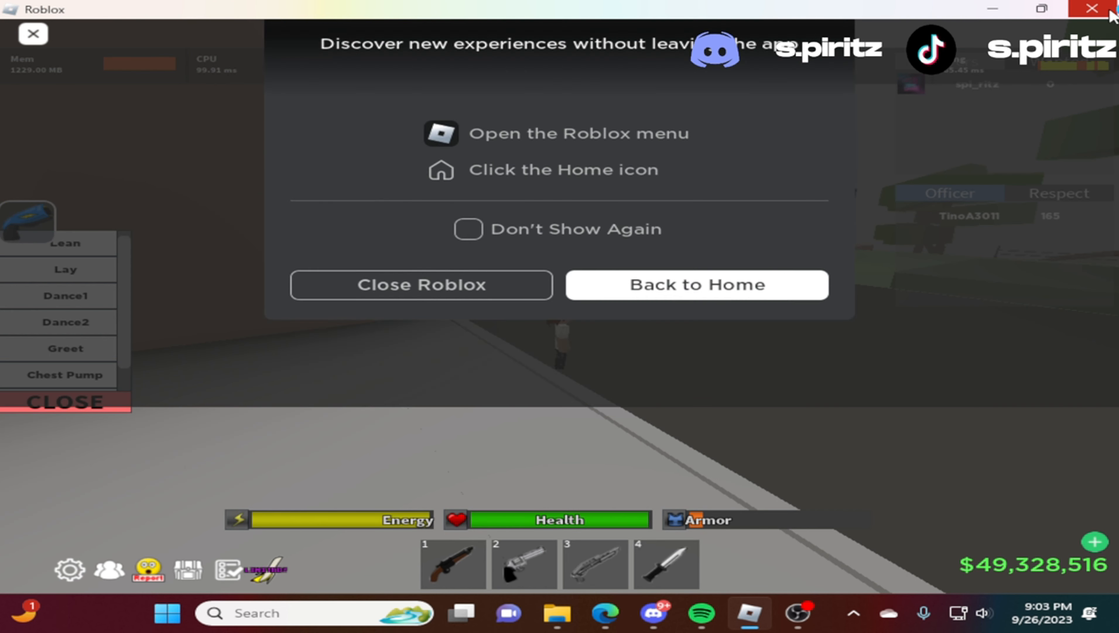
Confirm closing Roblox so the game can be rejoined with the new settings.
click(697, 284)
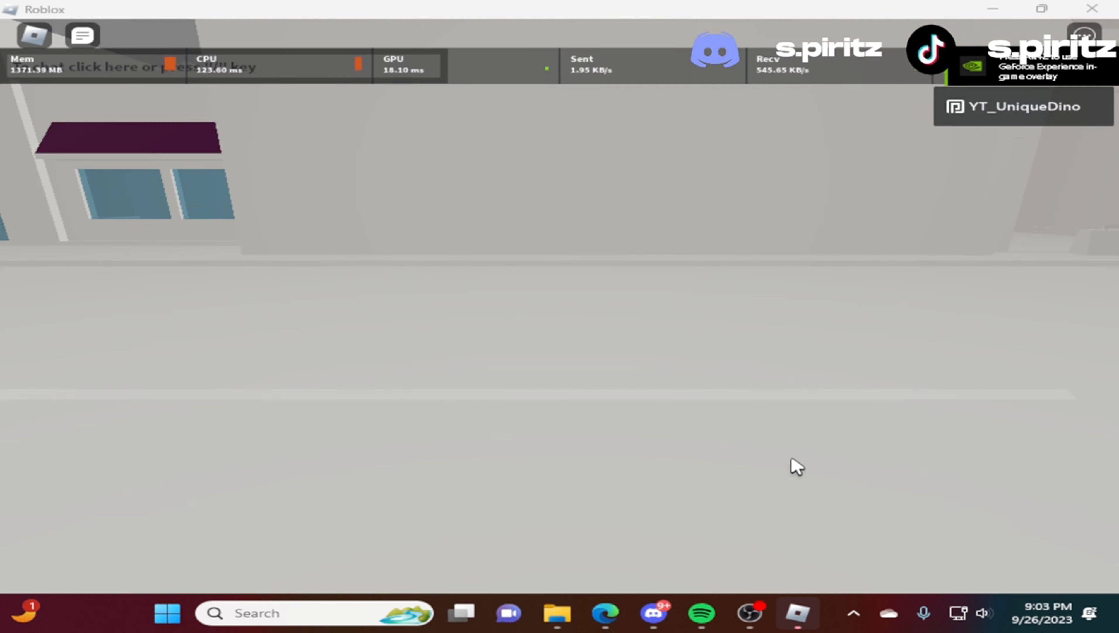
Check in-game Settings that Graphics Mode is Manual and Graphics Quality is at the lowest level.
key(Escape)
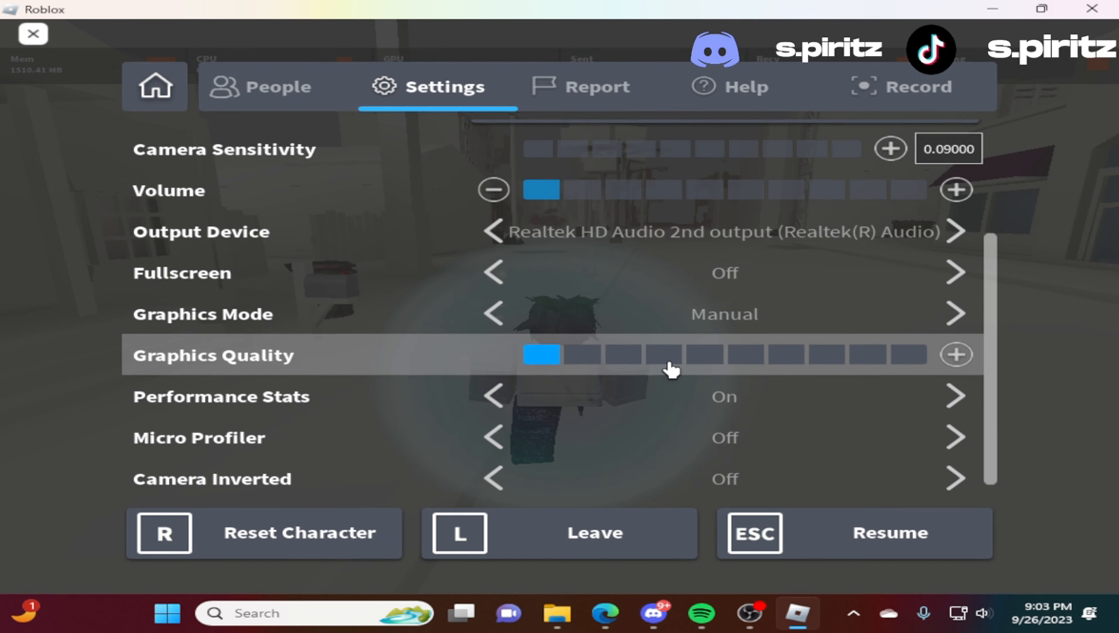
click(277, 86)
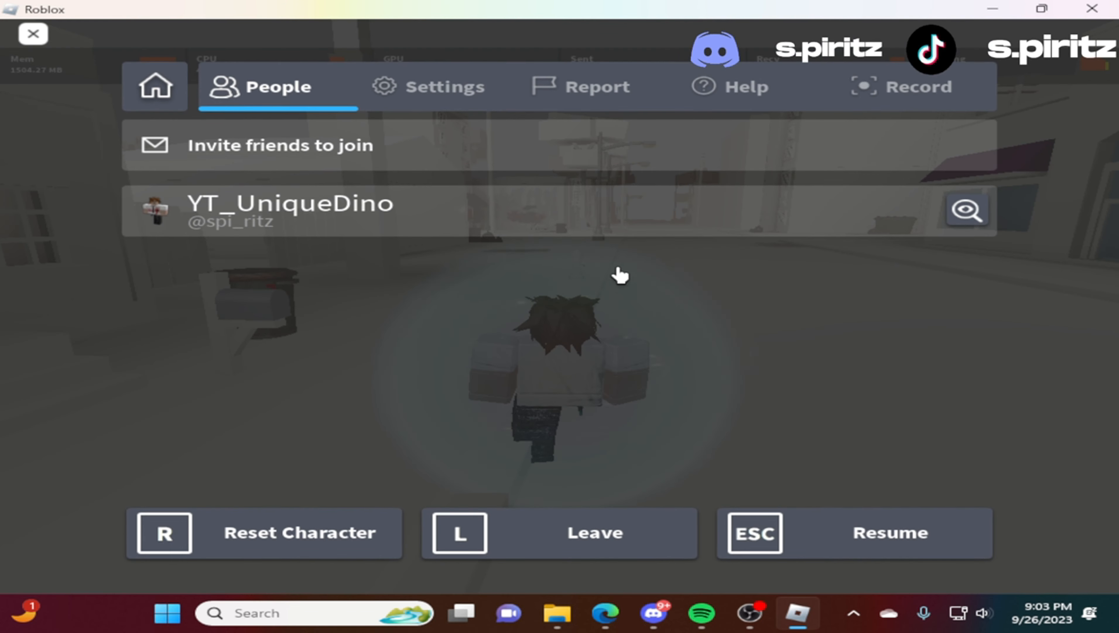
click(428, 85)
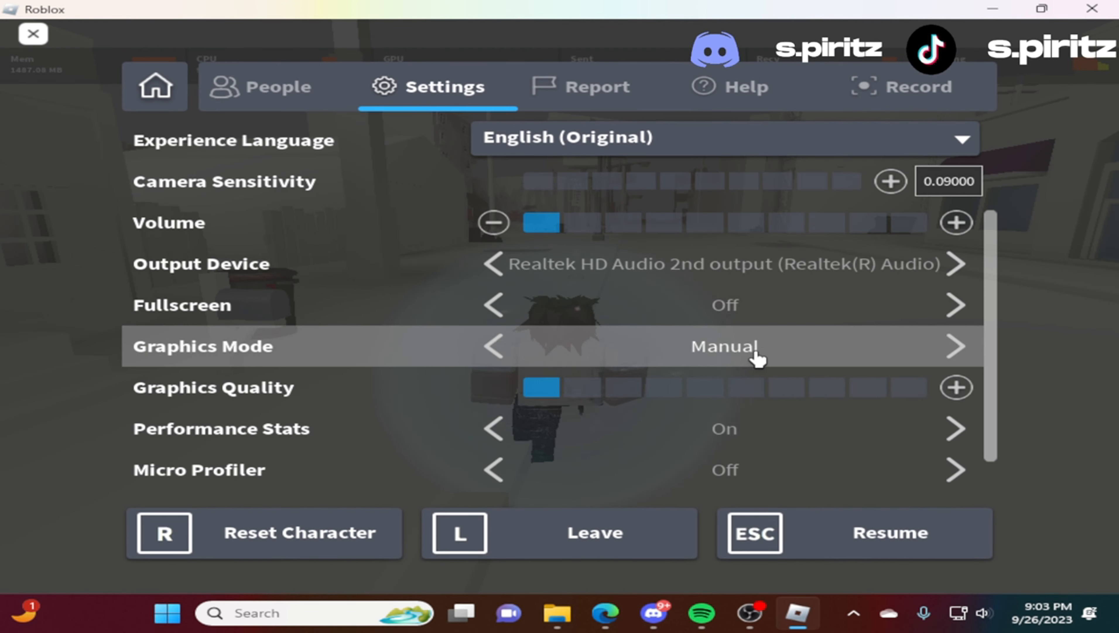
click(493, 346)
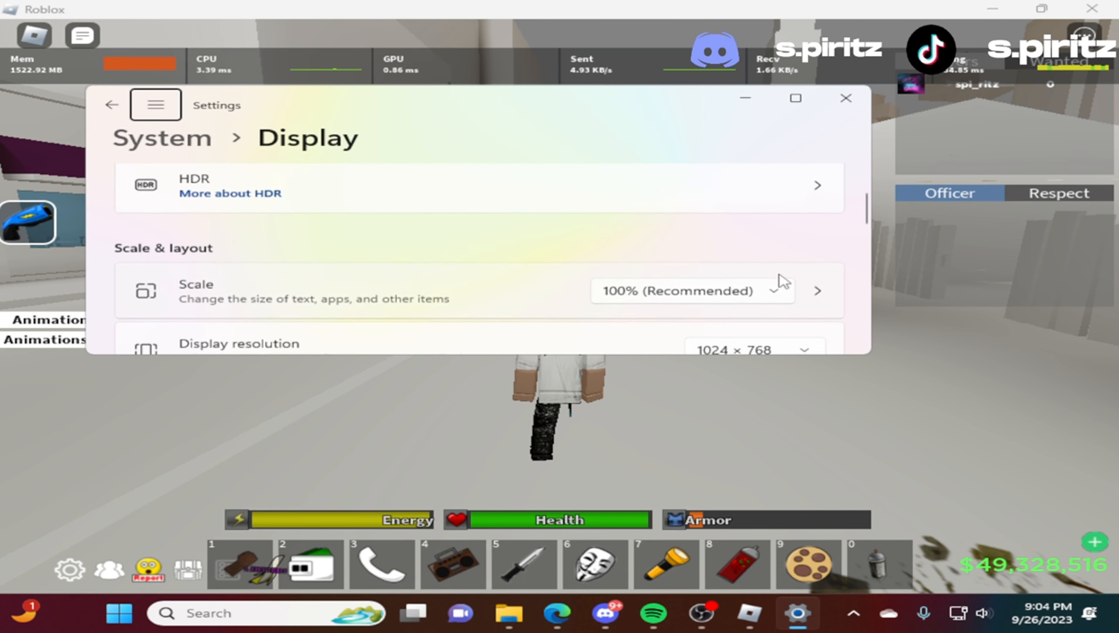
In Advanced display, verify the 1024 × 768 display and keep the refresh rate at 75.03 Hz.
scroll(down, 3)
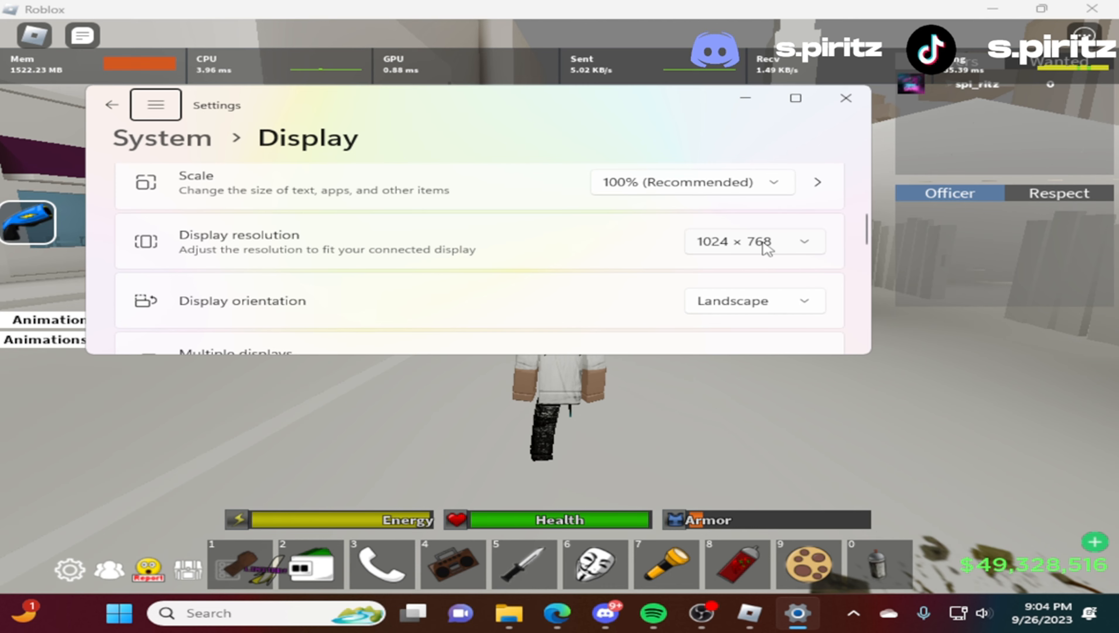
mouse_move(784, 250)
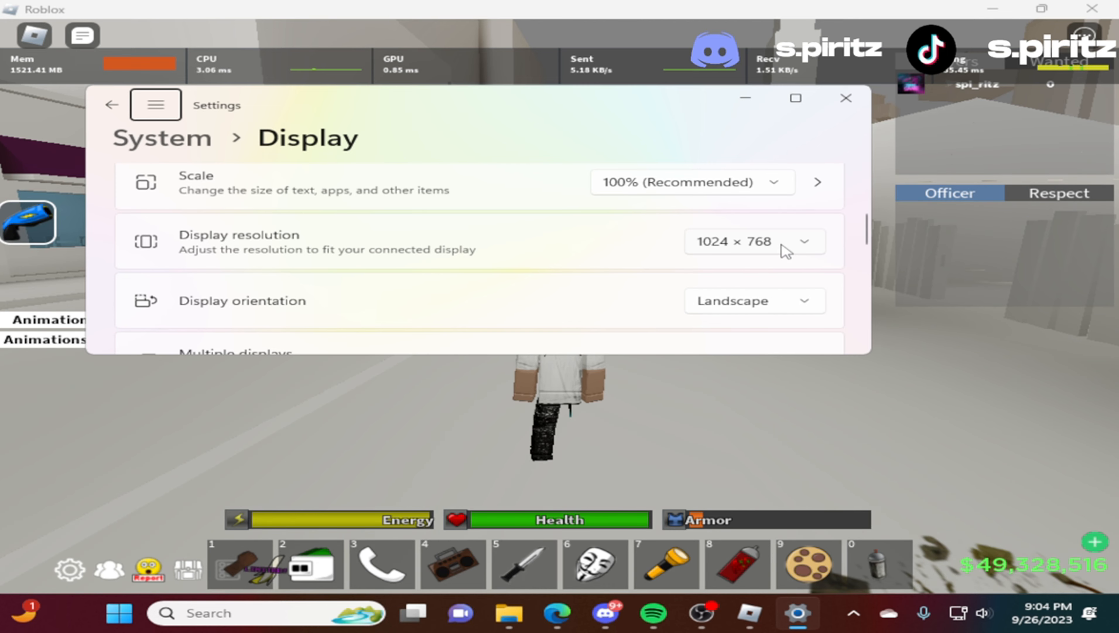
scroll(down, 3)
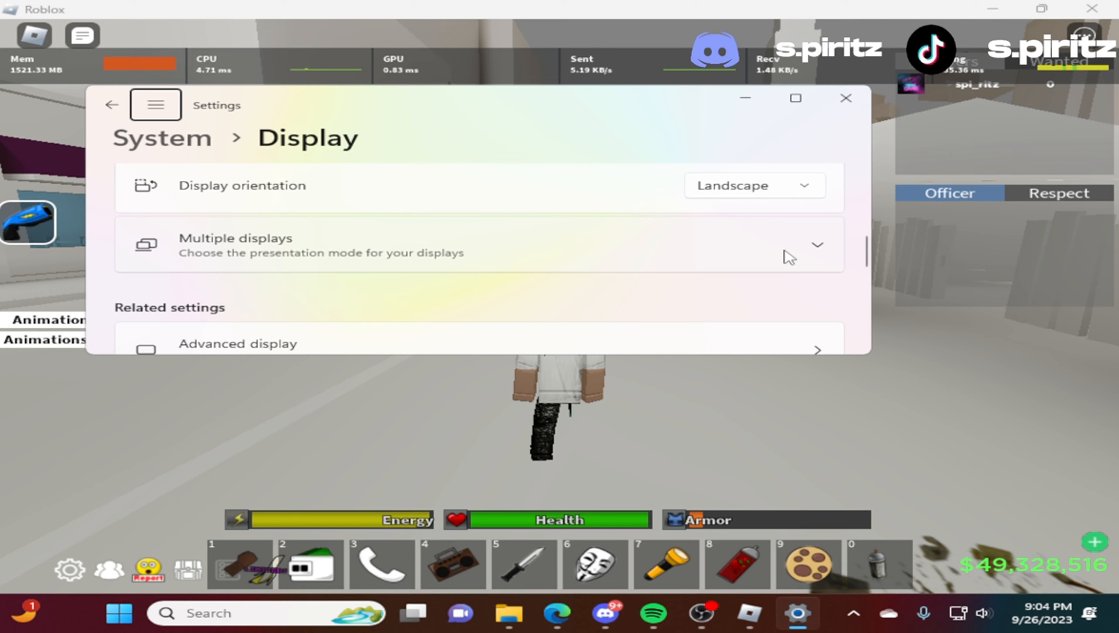
scroll(down, 3)
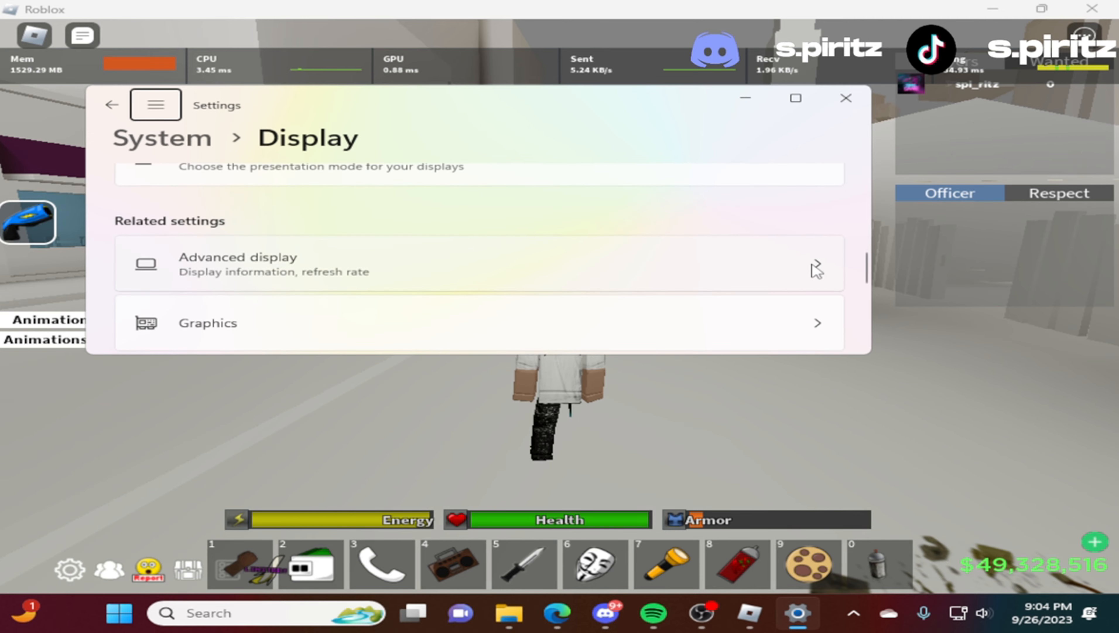
click(239, 263)
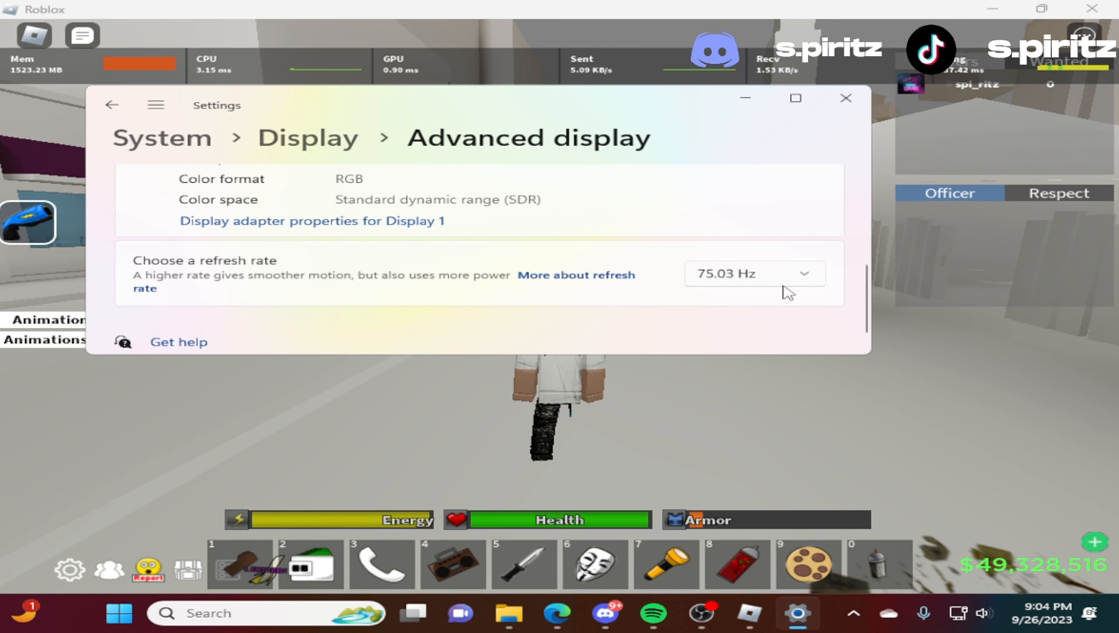
click(755, 273)
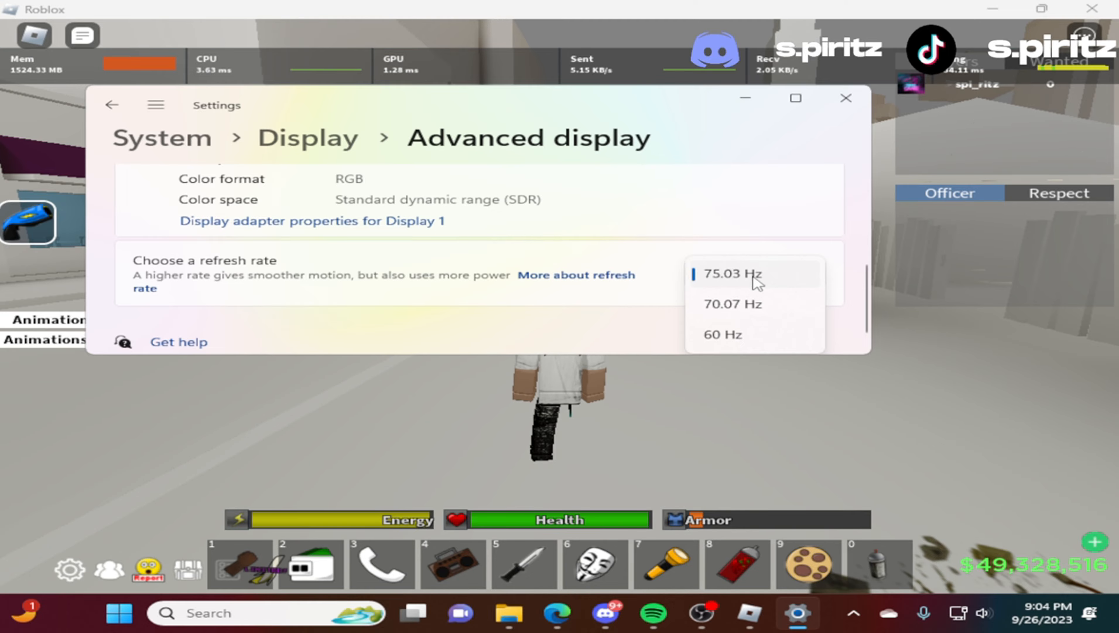
click(846, 98)
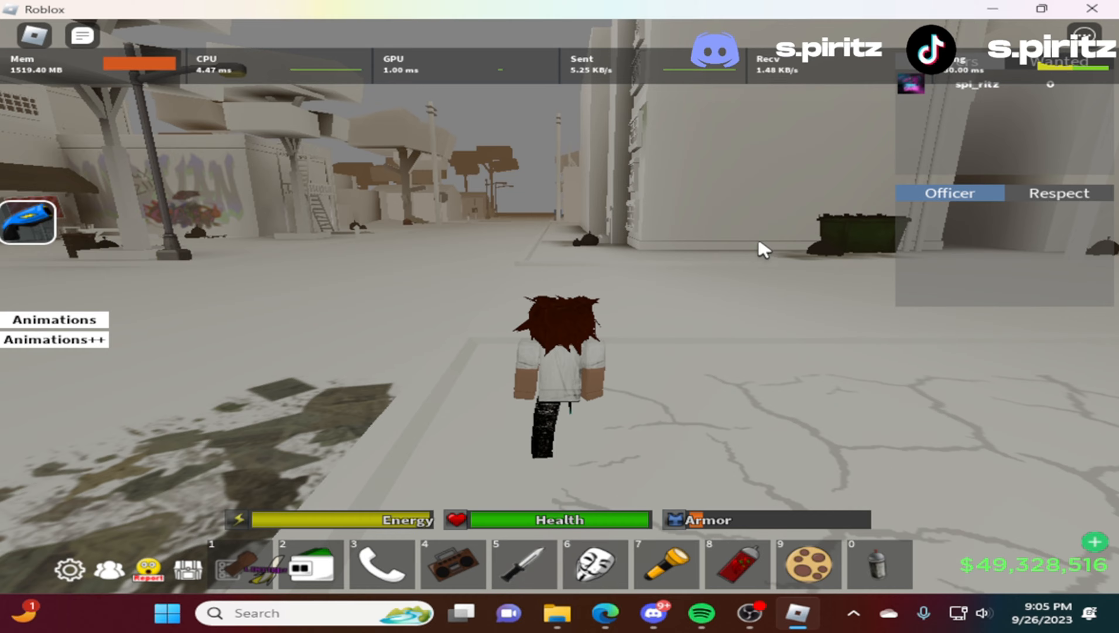
Equip the knife from hotbar slot 5 in the pale low-texture city.
key(5)
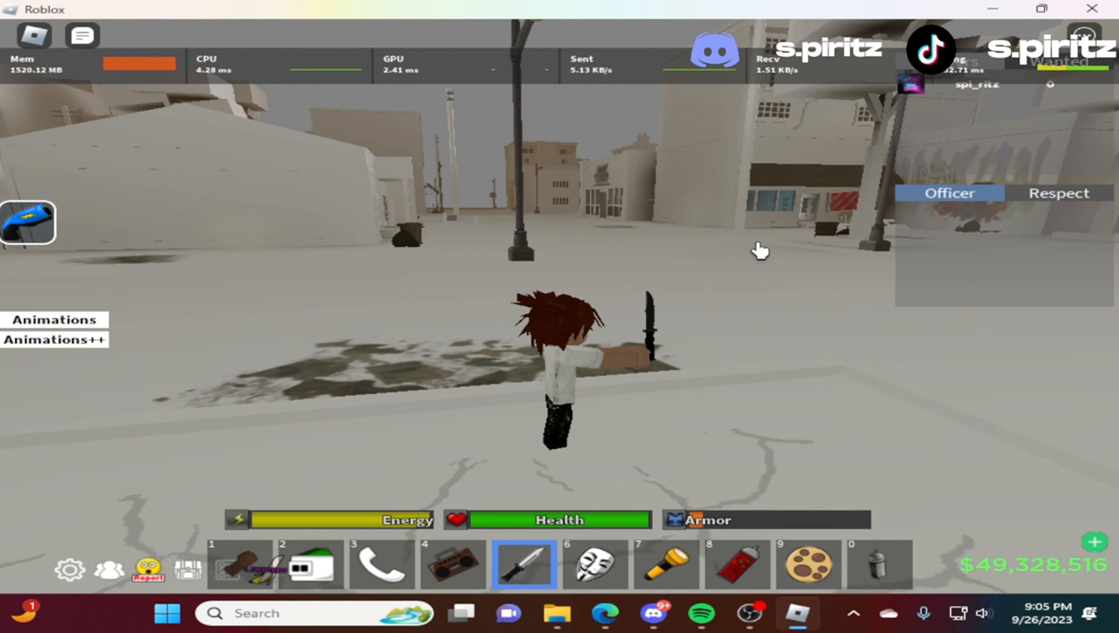